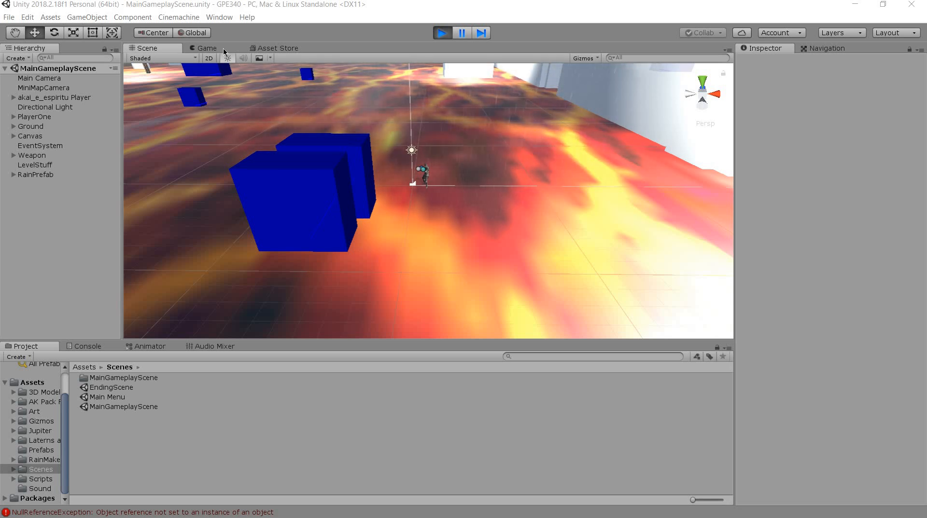
# - Watch the gameplay in the Game view, return to Scene view and exit Play mode
pyautogui.click(205, 48)
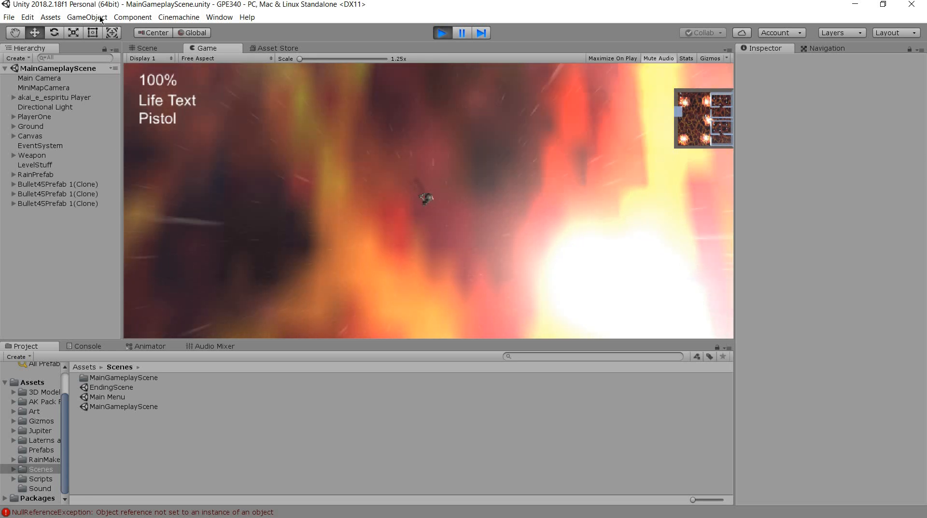
pyautogui.click(147, 48)
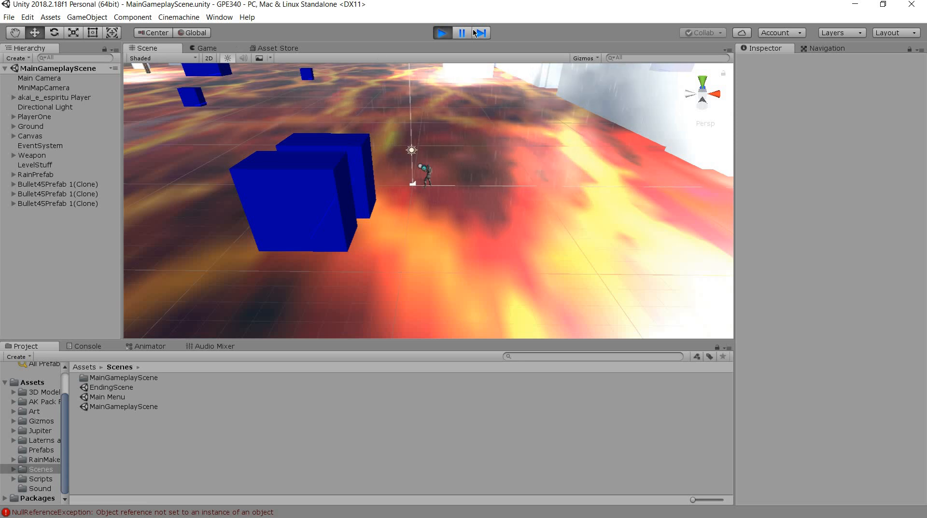
pyautogui.click(461, 33)
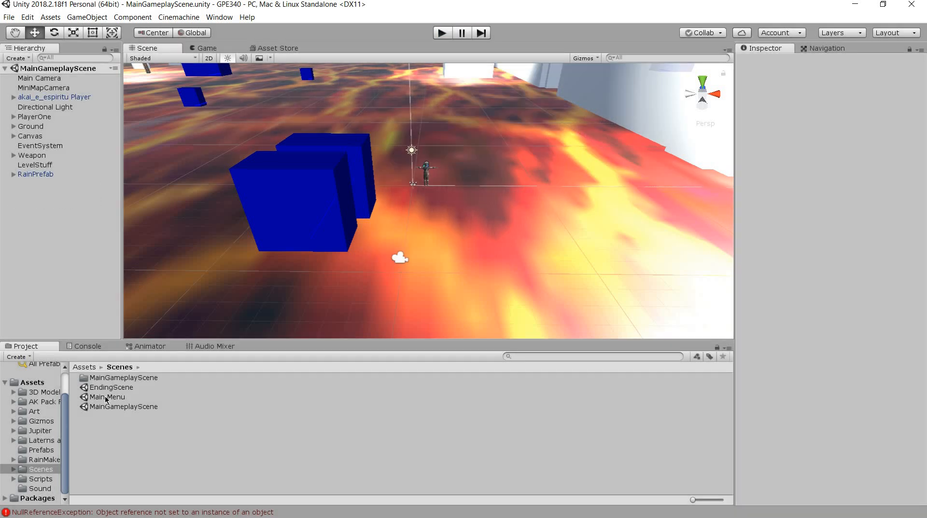
# - Load and play the Main Menu scene, visiting its Options and Help screens and returning to the title menu
pyautogui.doubleClick(107, 396)
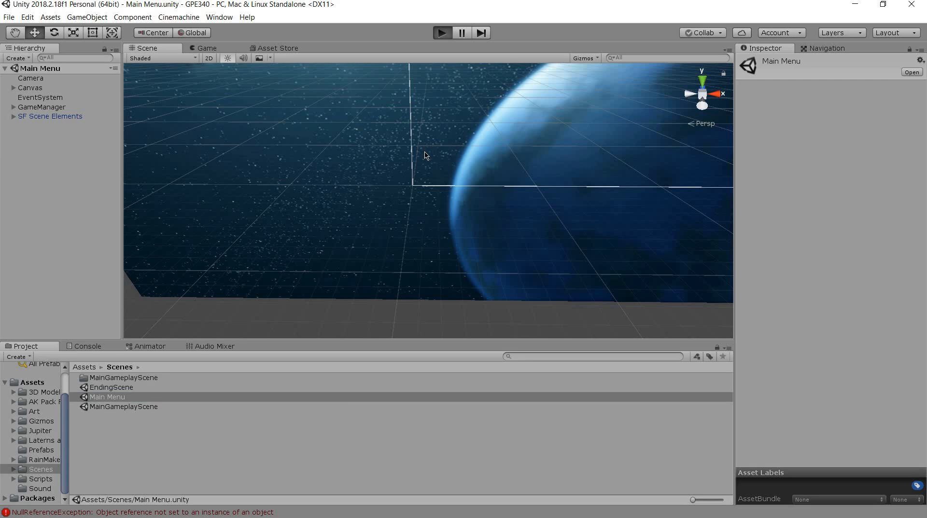
pyautogui.moveTo(382, 191)
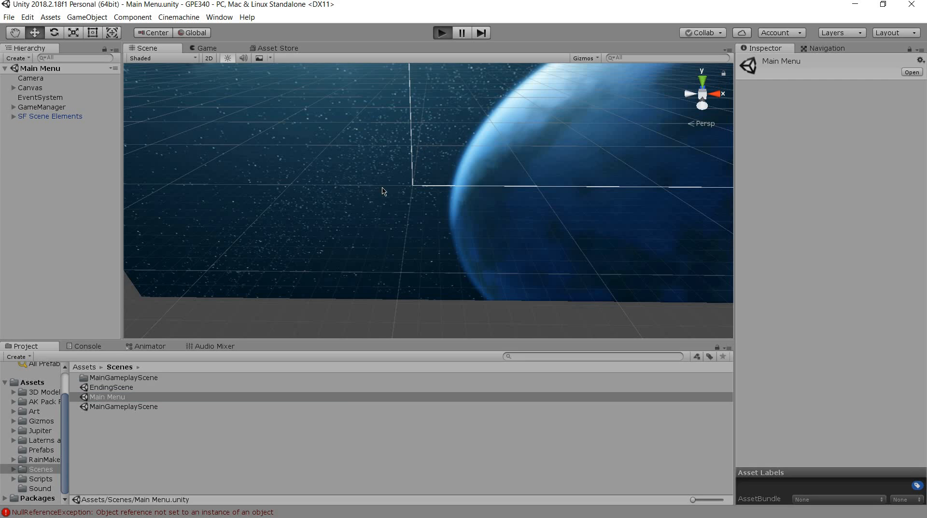
pyautogui.click(441, 33)
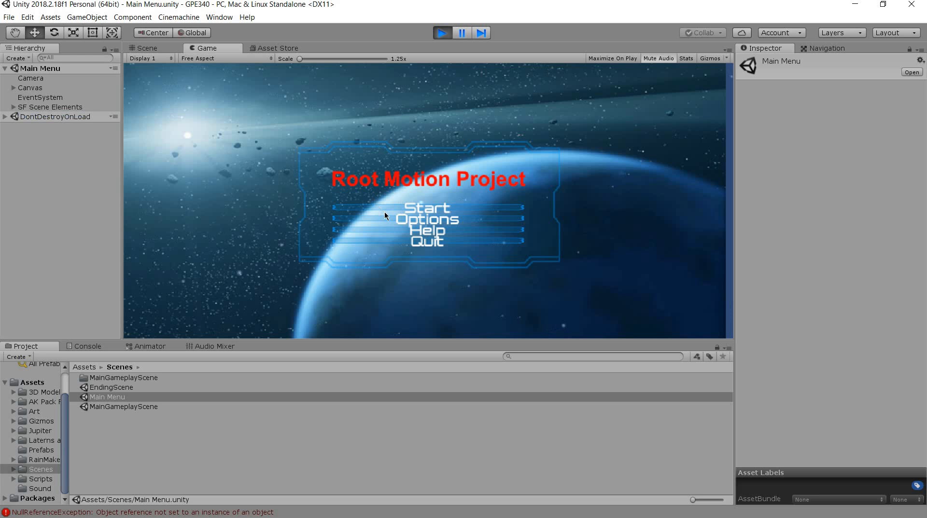
pyautogui.click(427, 219)
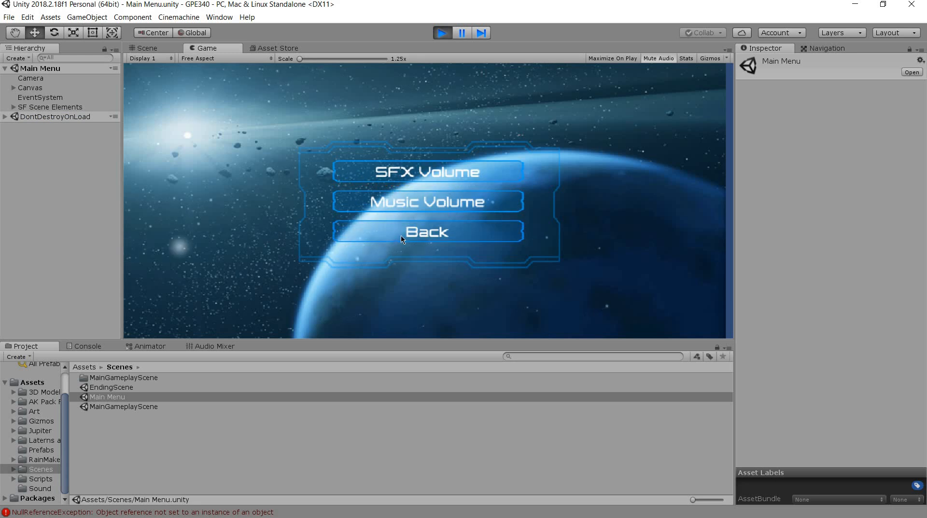
pyautogui.click(427, 232)
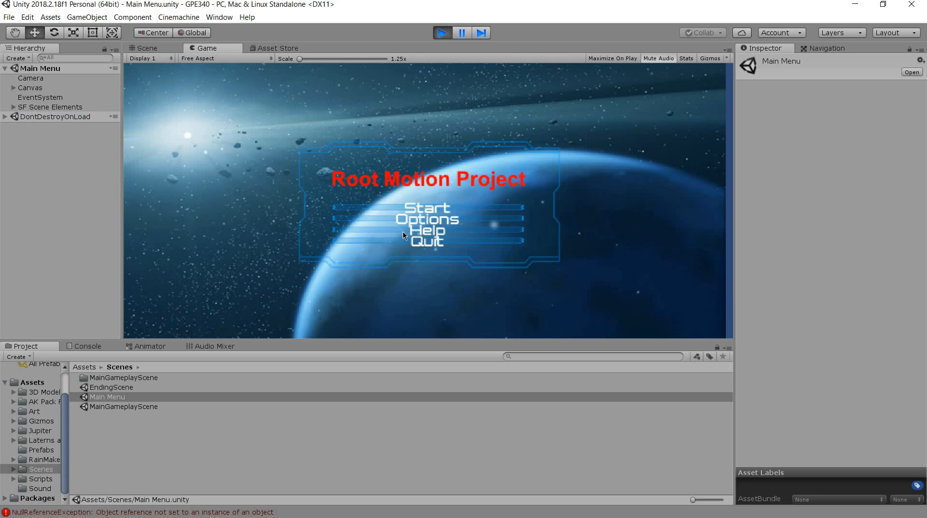
pyautogui.click(427, 230)
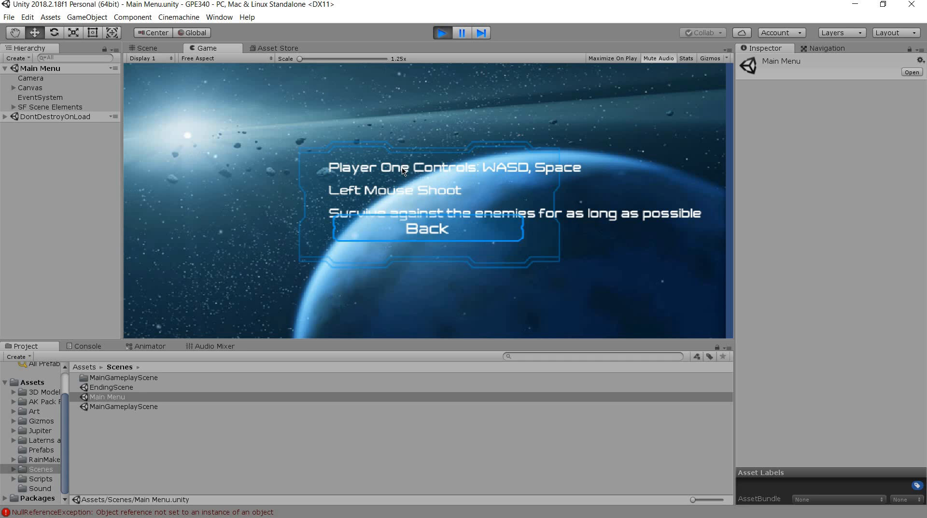
pyautogui.moveTo(317, 222)
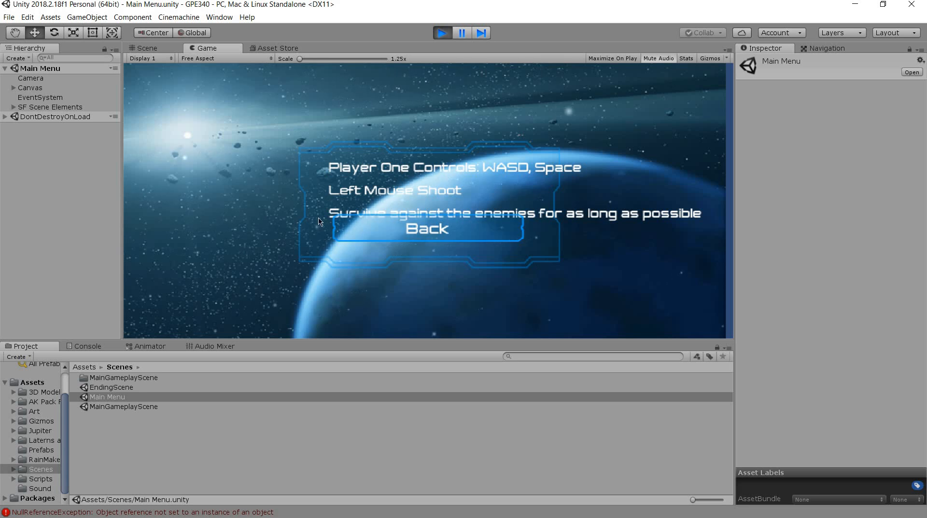
pyautogui.moveTo(447, 227)
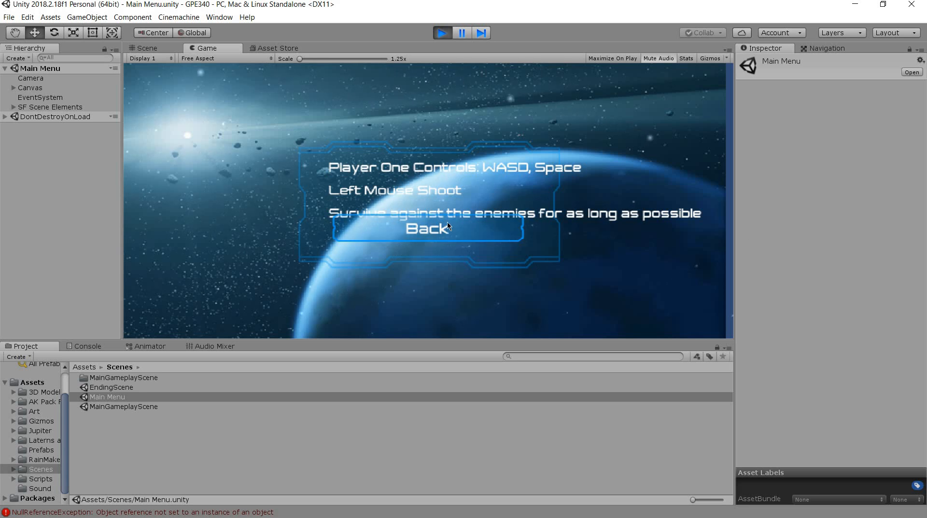
pyautogui.moveTo(422, 234)
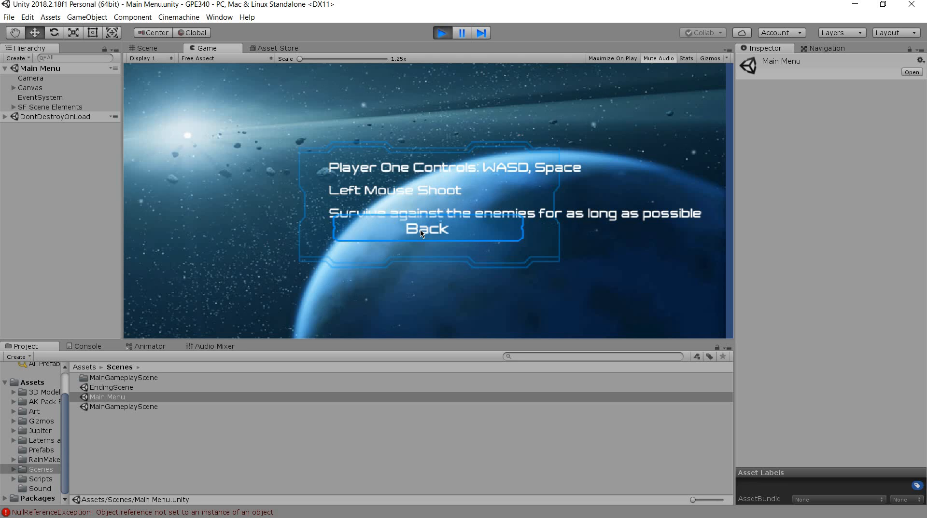
pyautogui.click(427, 228)
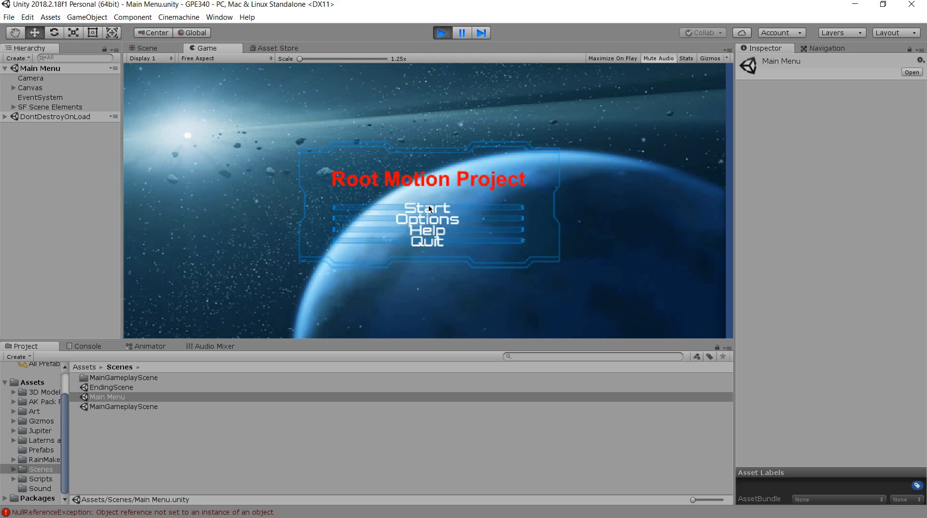
# - Lower music volume to about 0.65, inspect the SFX audio source, then adjust SFX volume to about 0.42
pyautogui.click(426, 219)
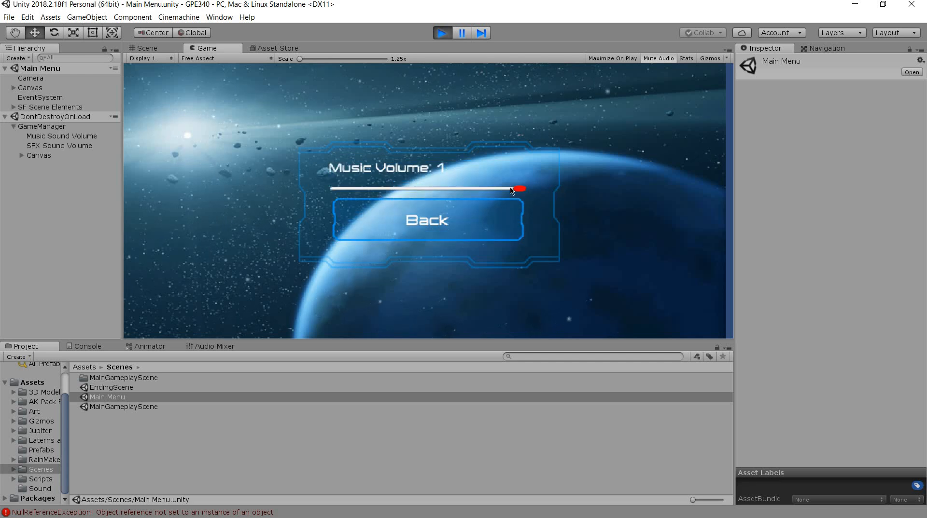
pyautogui.click(60, 136)
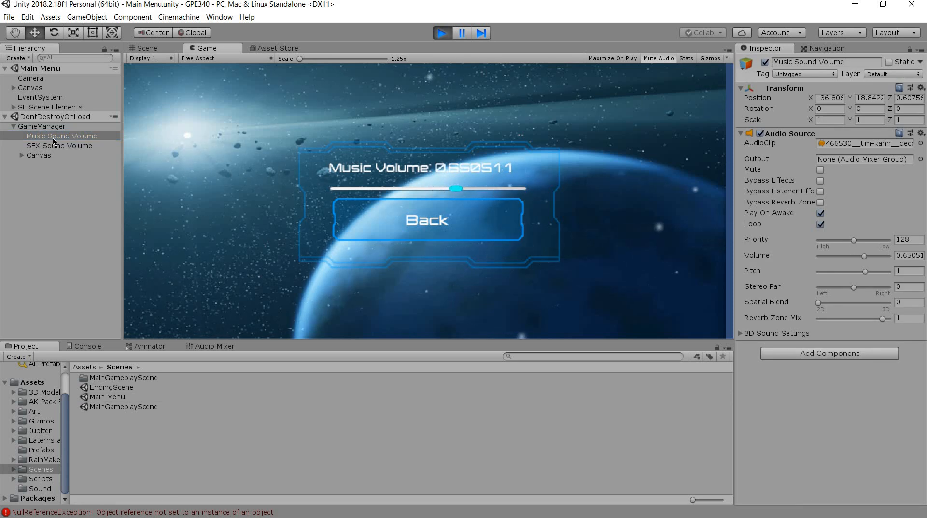
pyautogui.click(59, 146)
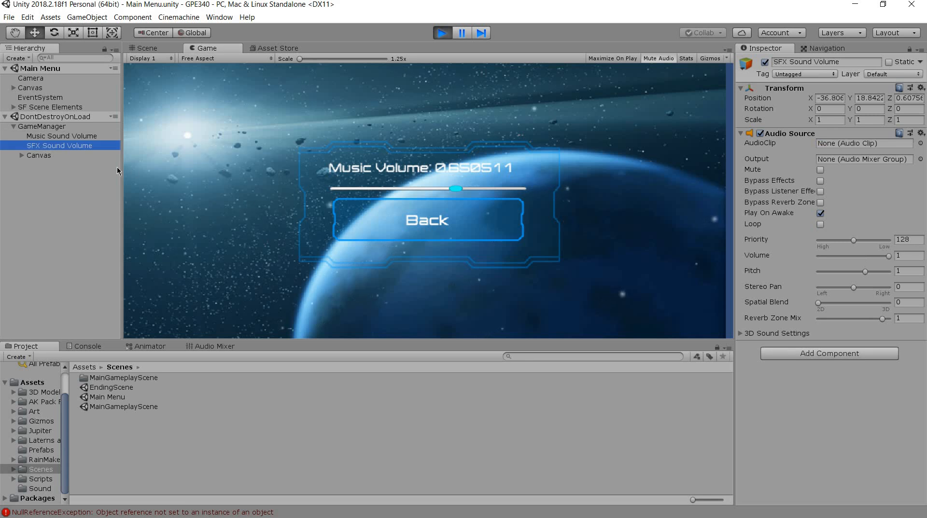
pyautogui.click(427, 219)
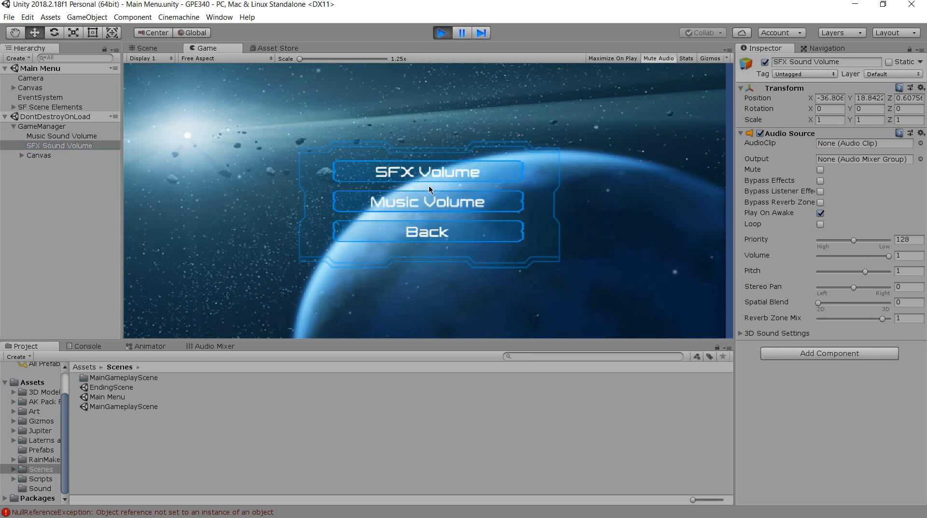
pyautogui.click(427, 172)
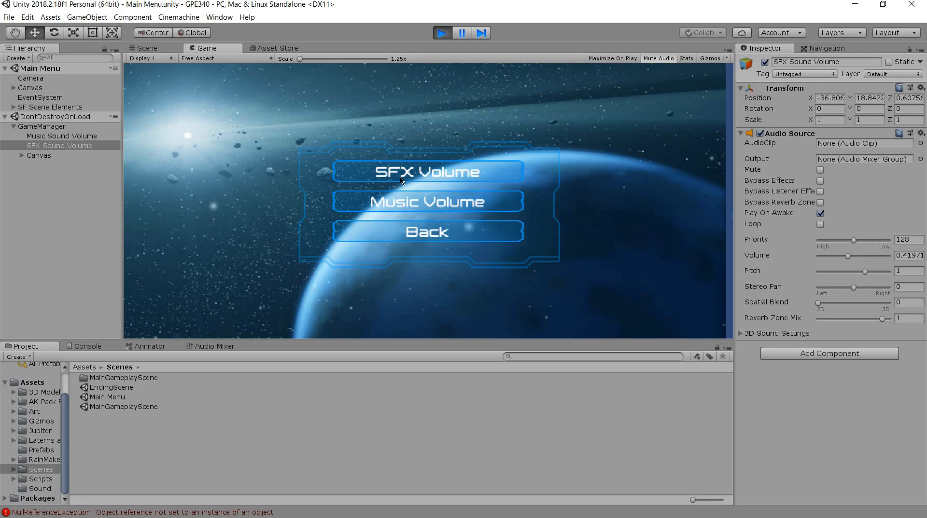
pyautogui.click(427, 171)
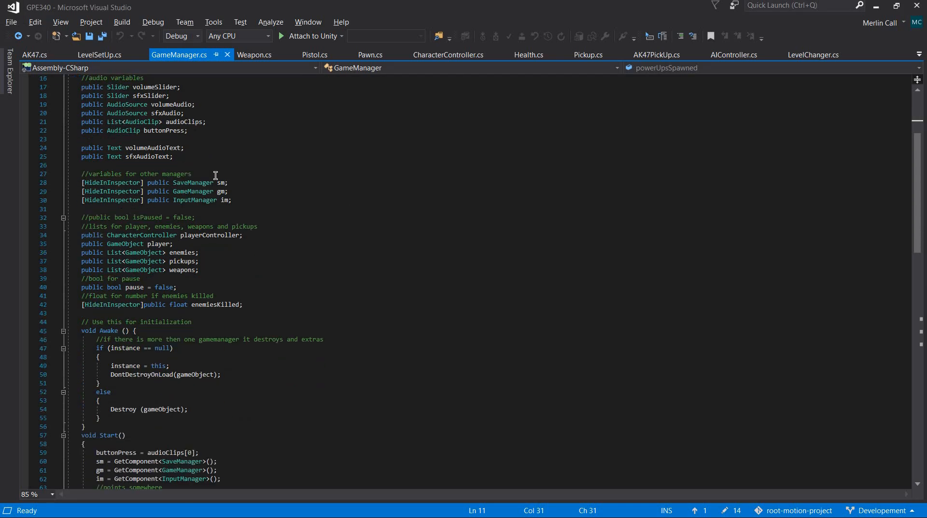
# - Review VolumeController's volumeAudio, volumeSlider and the ToString call setting the volume text
pyautogui.scroll(-3)
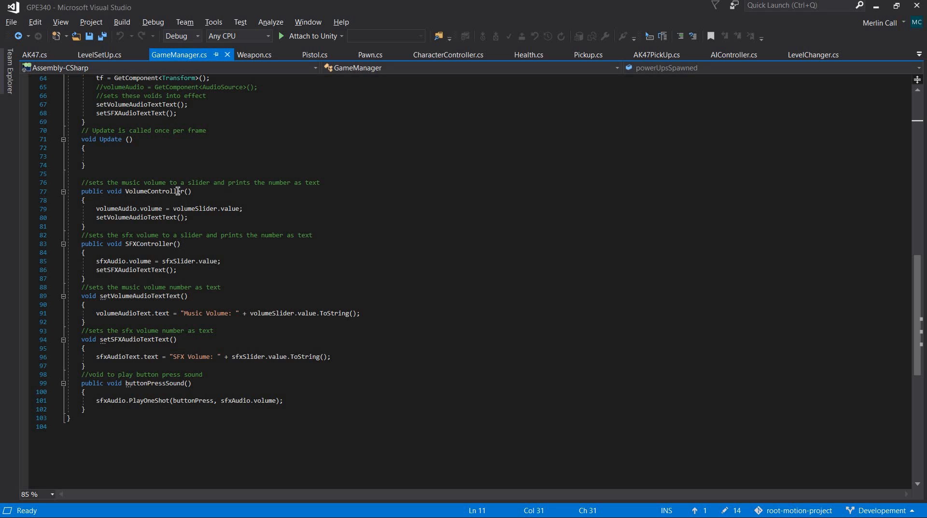
pyautogui.click(159, 191)
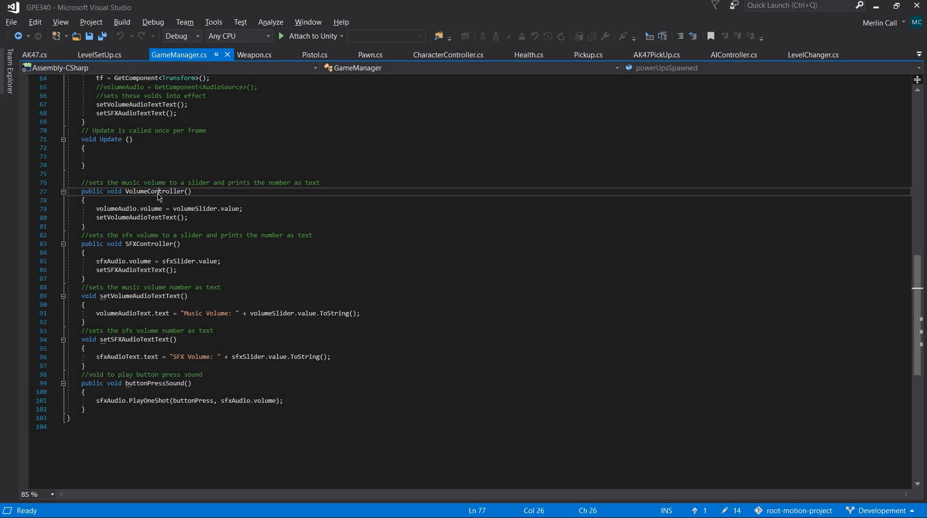
pyautogui.doubleClick(117, 208)
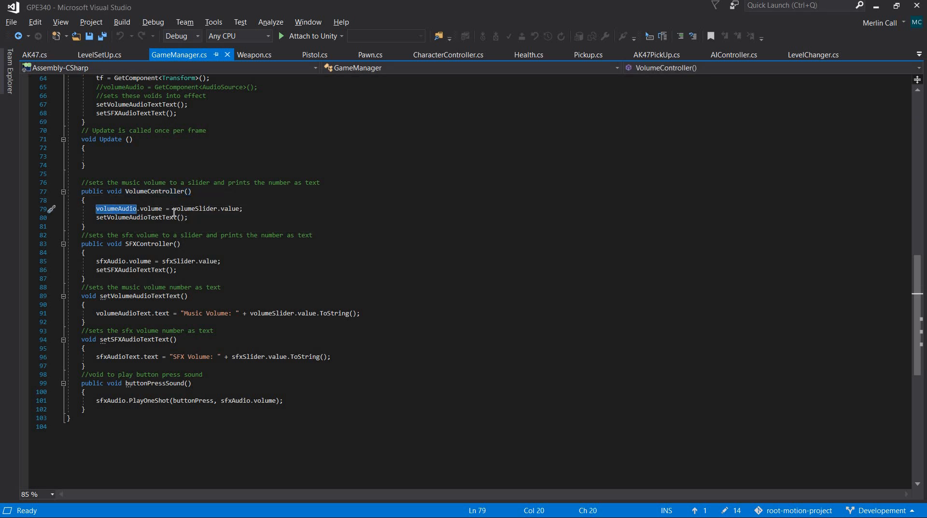
pyautogui.moveTo(152, 209)
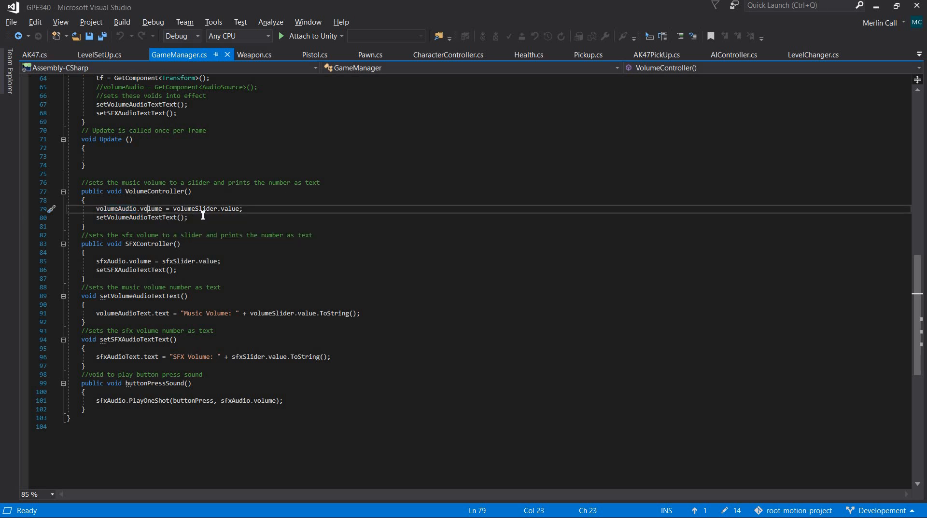
pyautogui.doubleClick(195, 209)
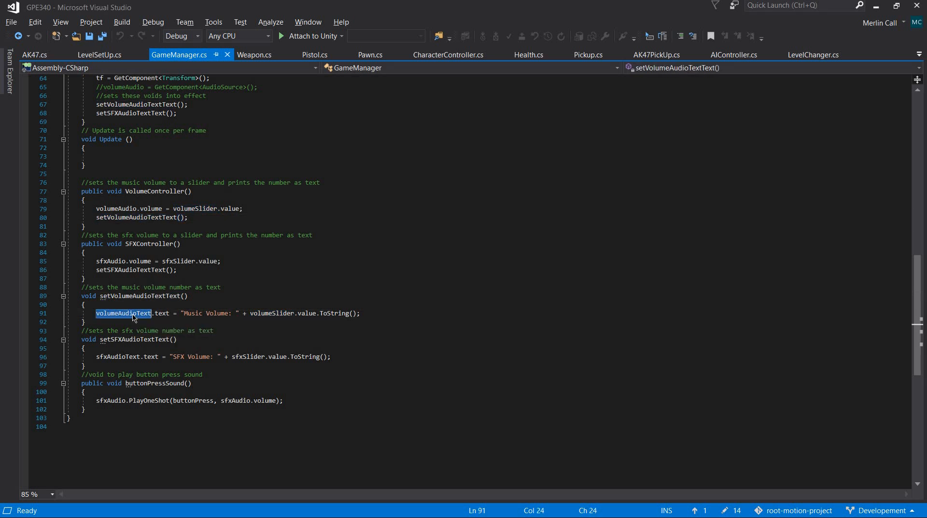
pyautogui.moveTo(162, 314)
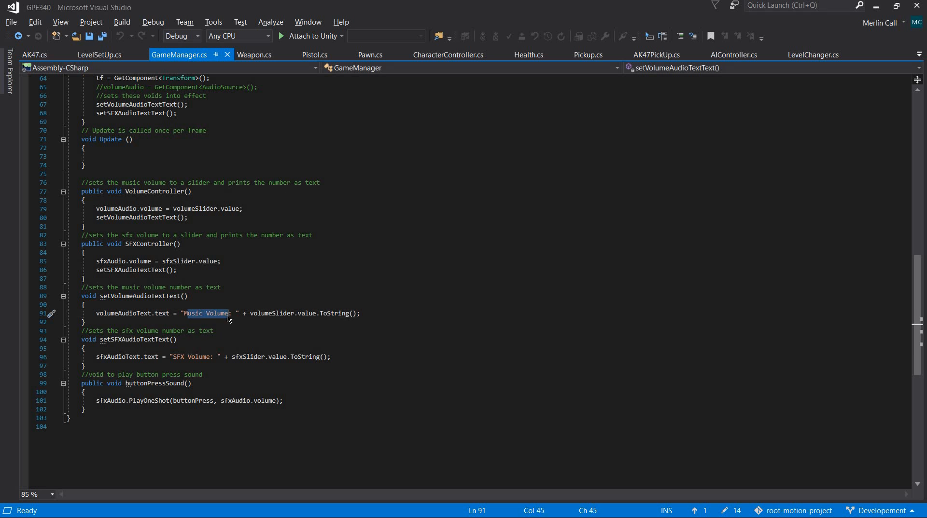
pyautogui.moveTo(298, 291)
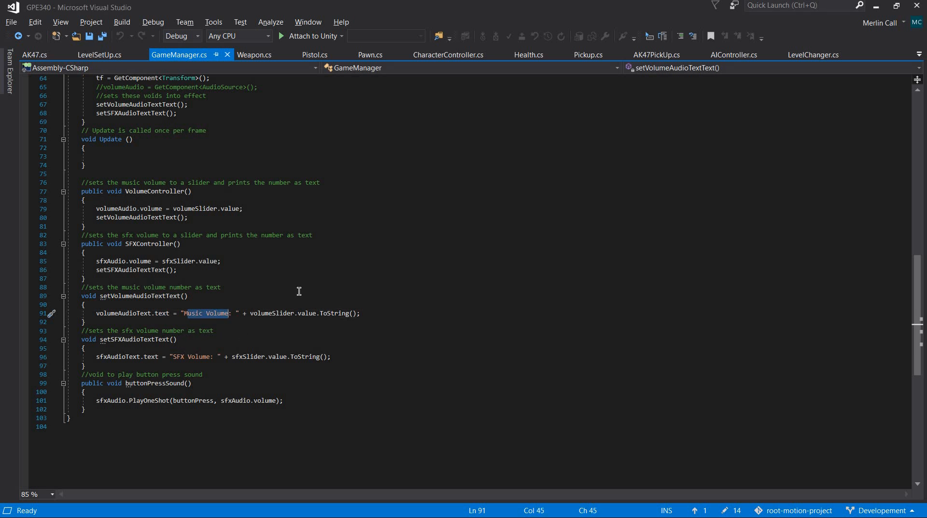
pyautogui.moveTo(275, 314)
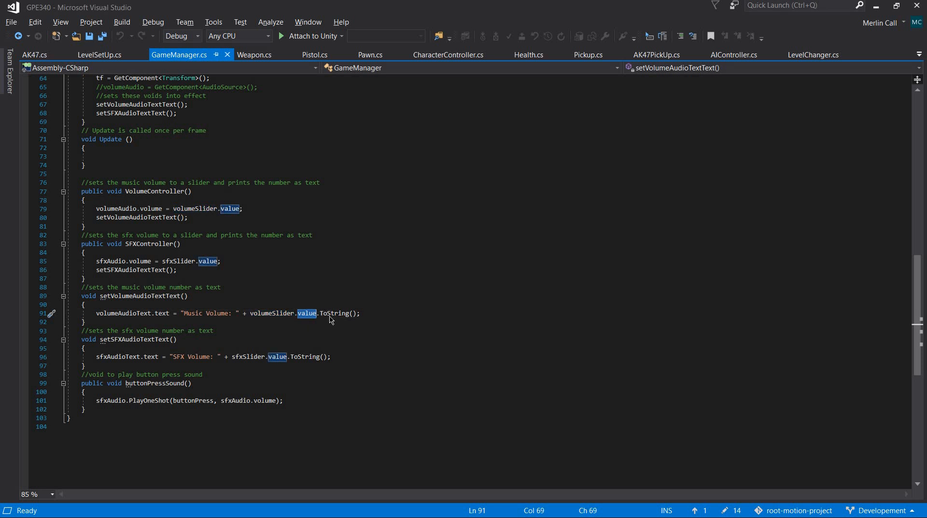
pyautogui.doubleClick(336, 314)
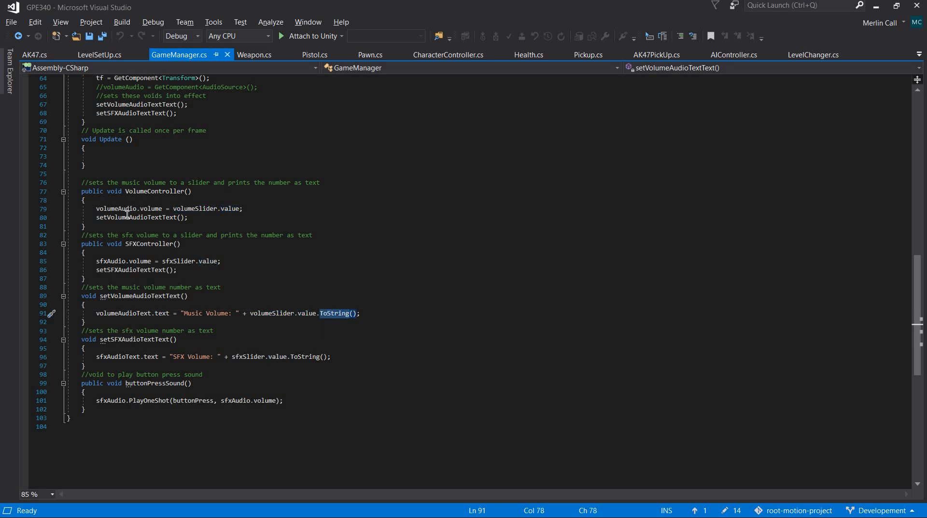
pyautogui.moveTo(124, 209)
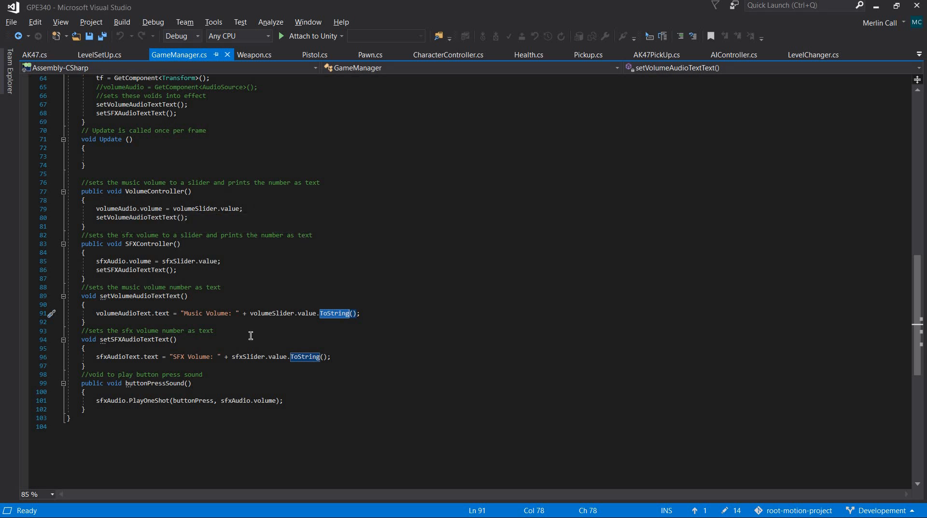
pyautogui.moveTo(435, 303)
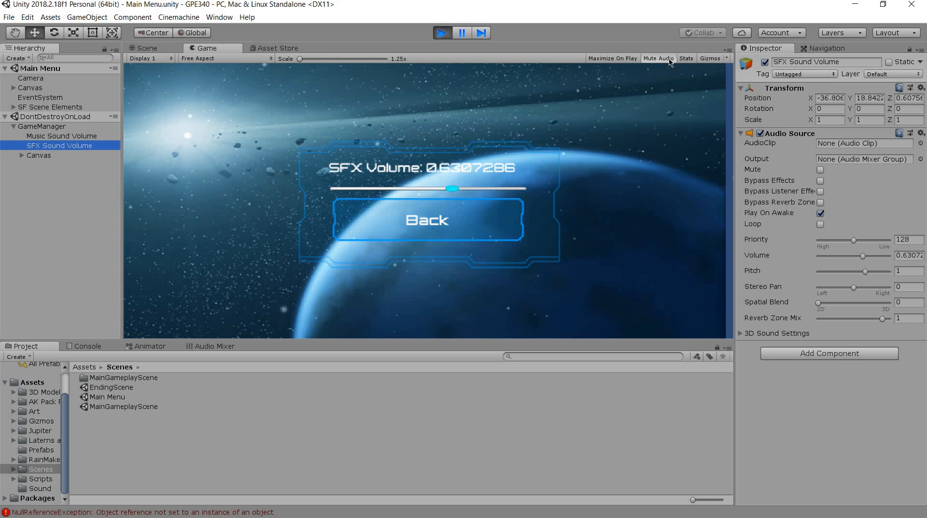
pyautogui.moveTo(175, 167)
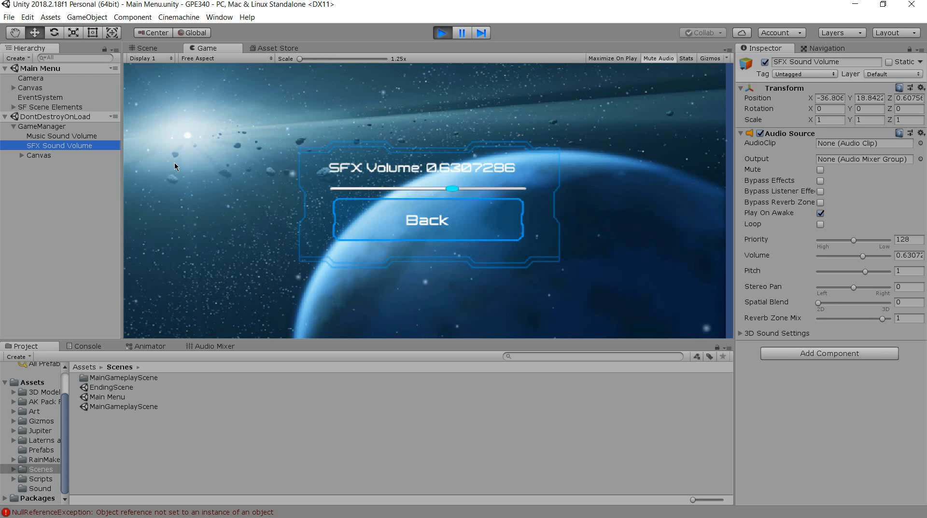
# - Inspect the Music Sound Volume audio source and back out of the options to the main menu
pyautogui.click(61, 135)
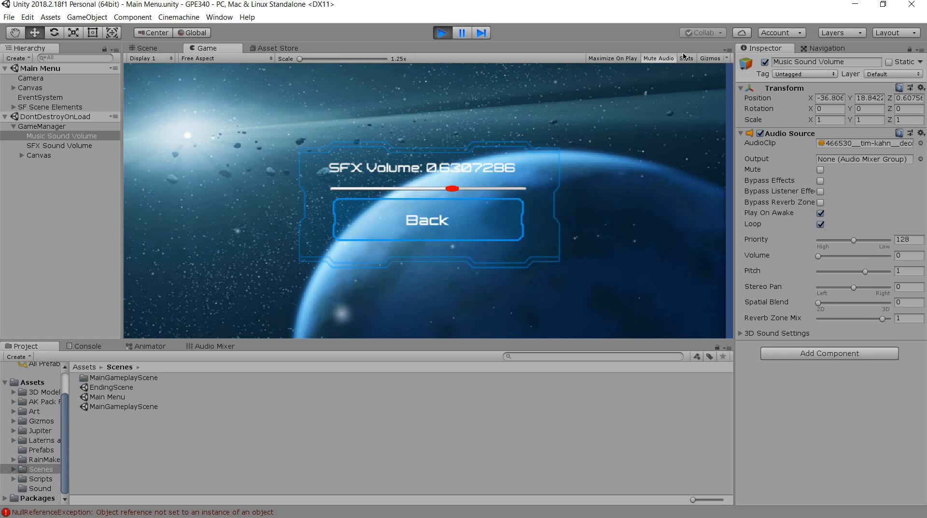
pyautogui.click(427, 220)
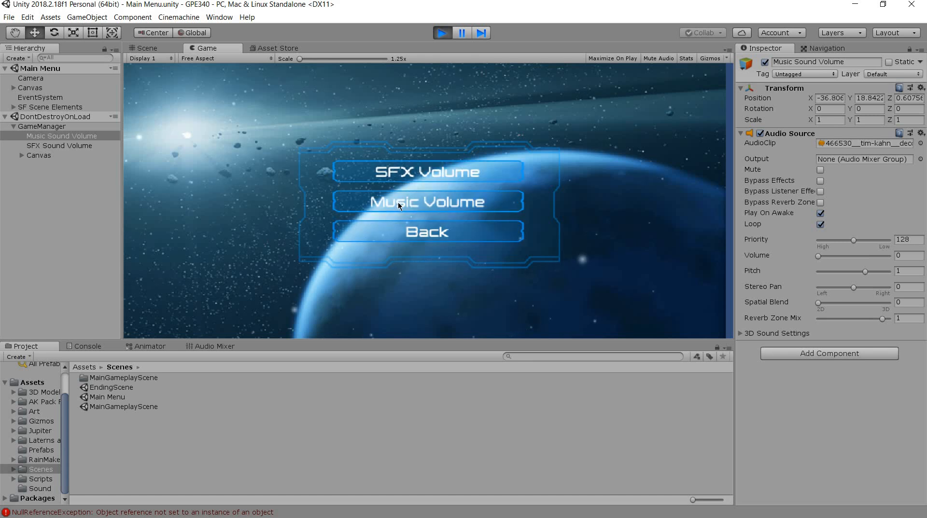
pyautogui.moveTo(384, 241)
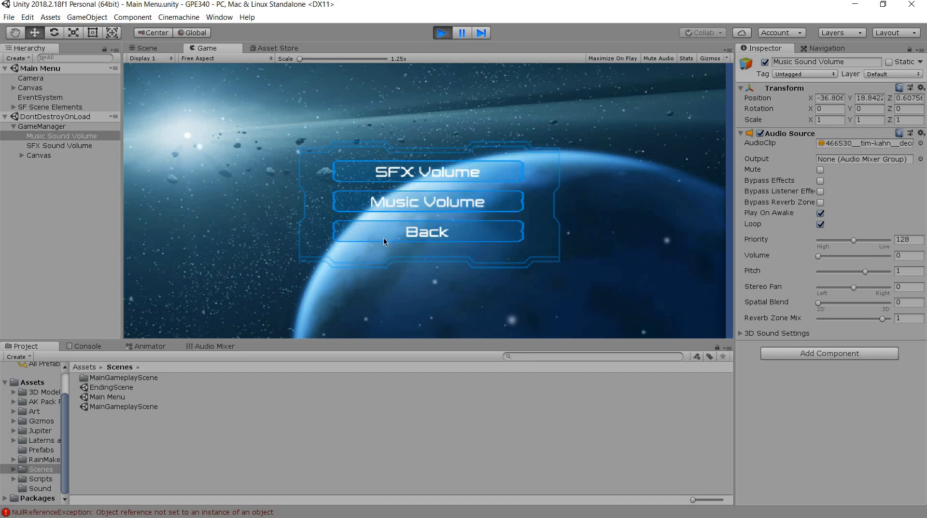
pyautogui.click(427, 230)
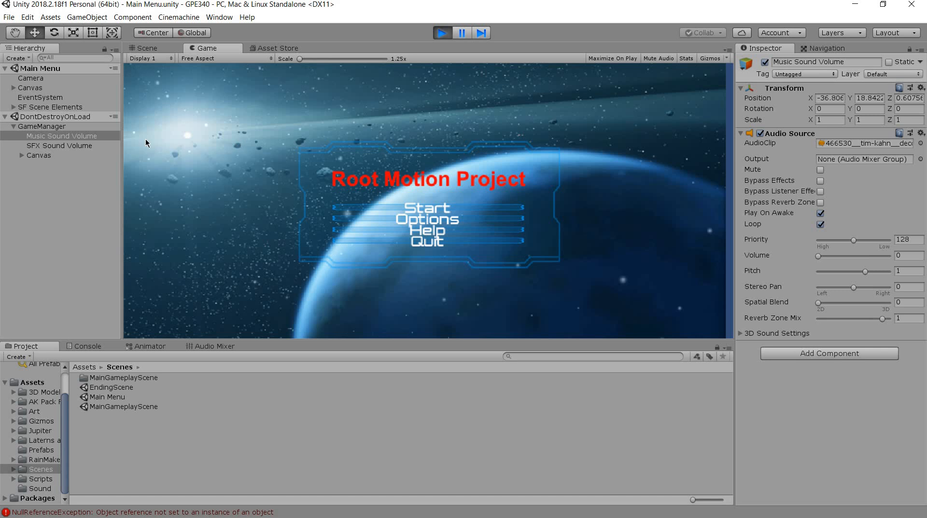
# - Expand Main Menu > Canvas > Main Menu Panel and inspect the Start and Options buttons' click events
pyautogui.click(12, 87)
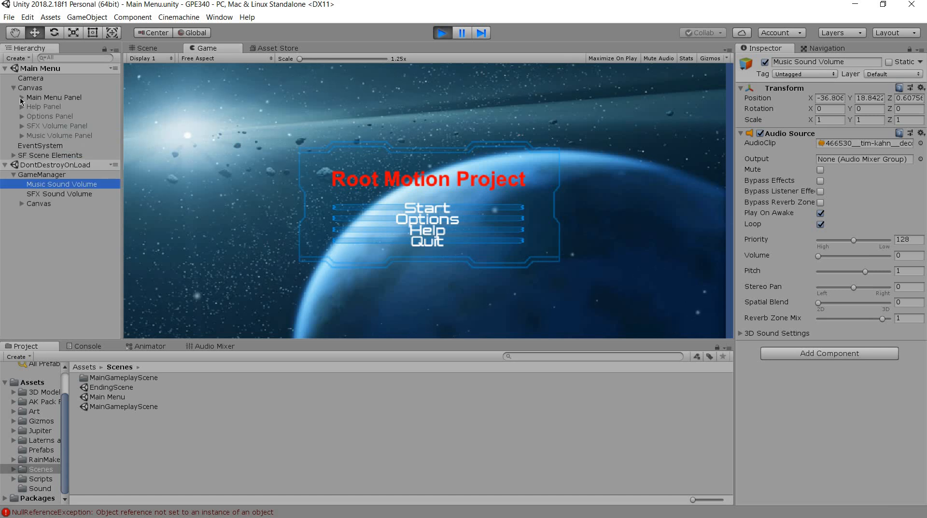
pyautogui.click(57, 117)
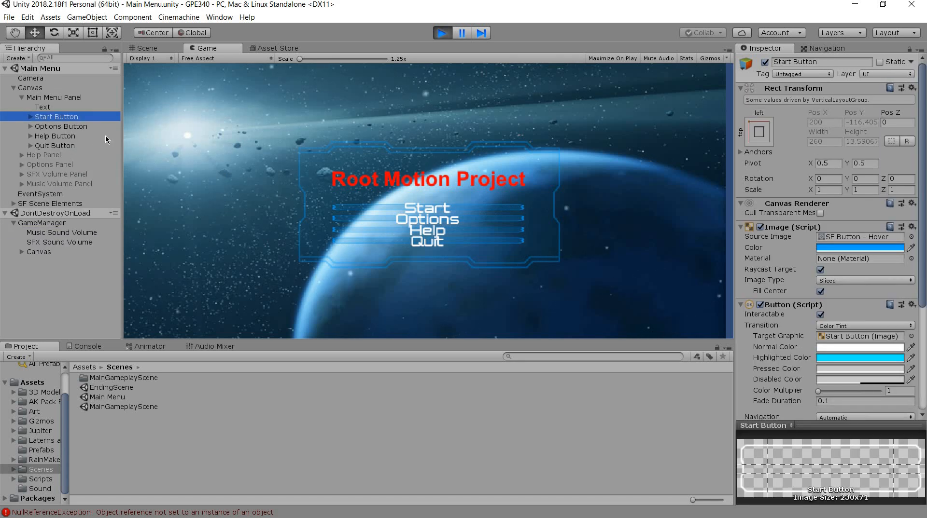
pyautogui.click(61, 126)
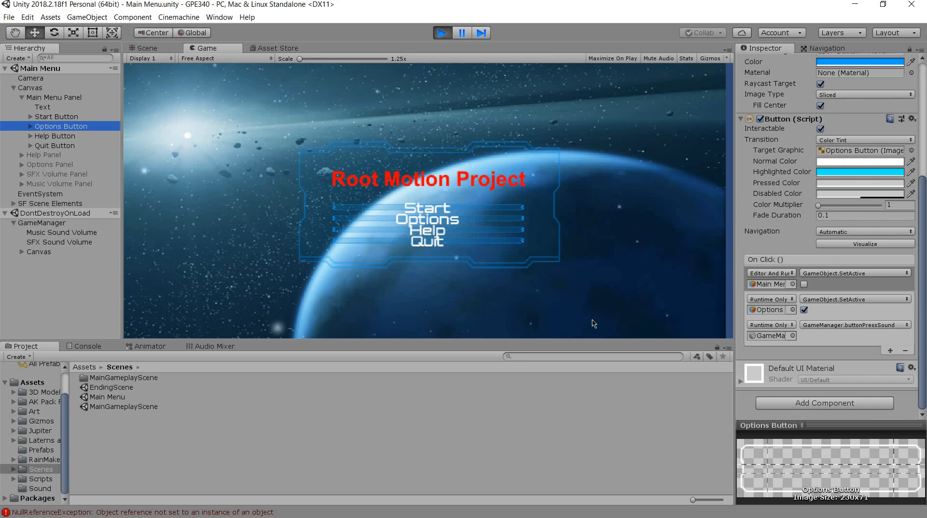
pyautogui.click(426, 219)
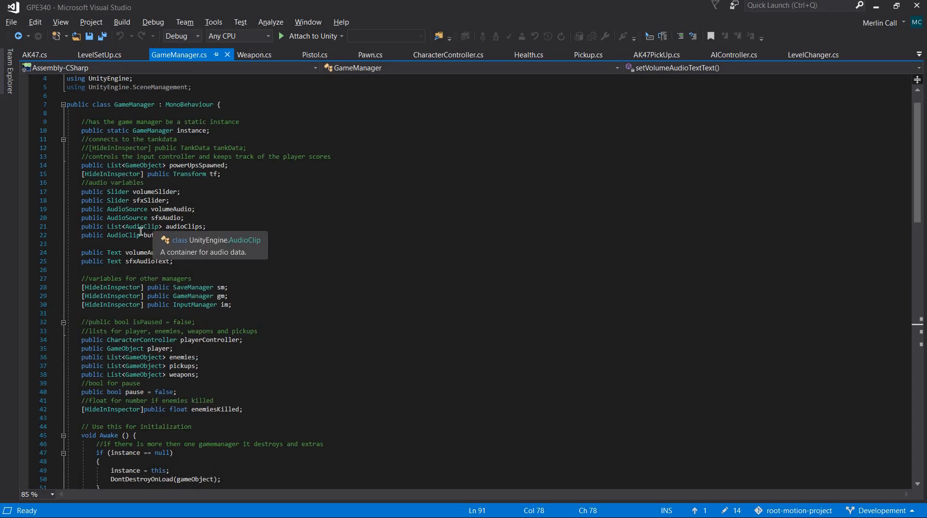
pyautogui.scroll(-3)
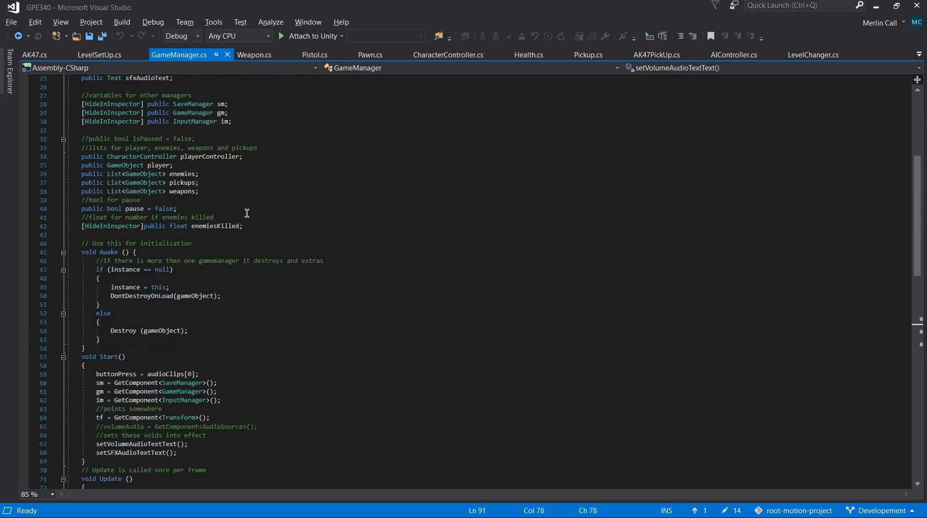
pyautogui.scroll(3)
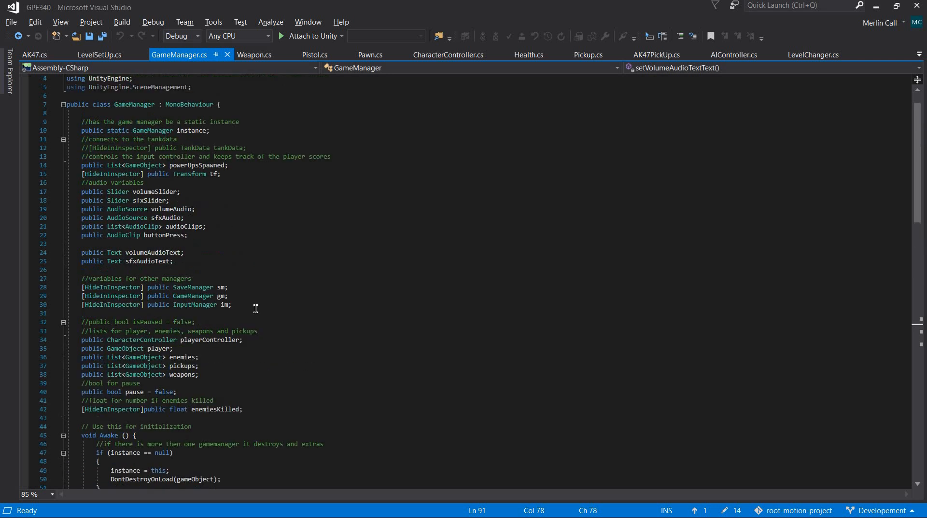
pyautogui.scroll(-3)
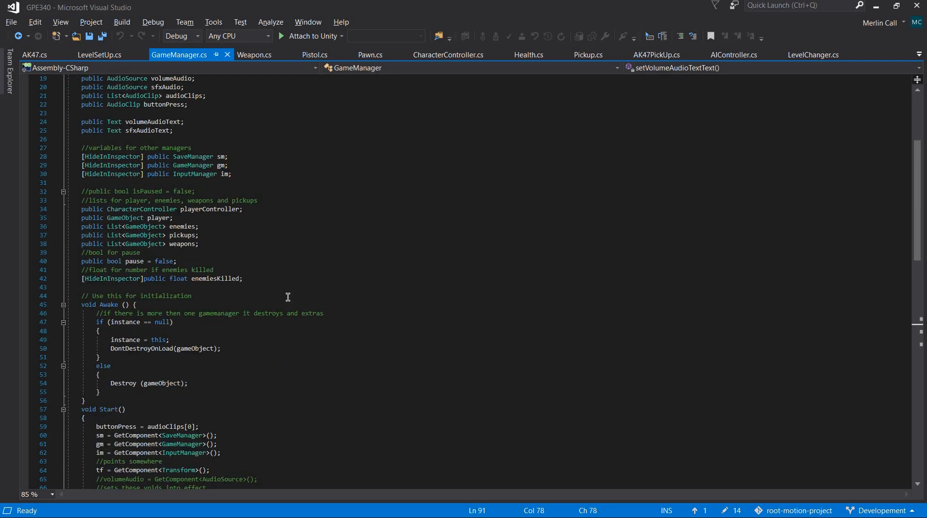
pyautogui.scroll(-3)
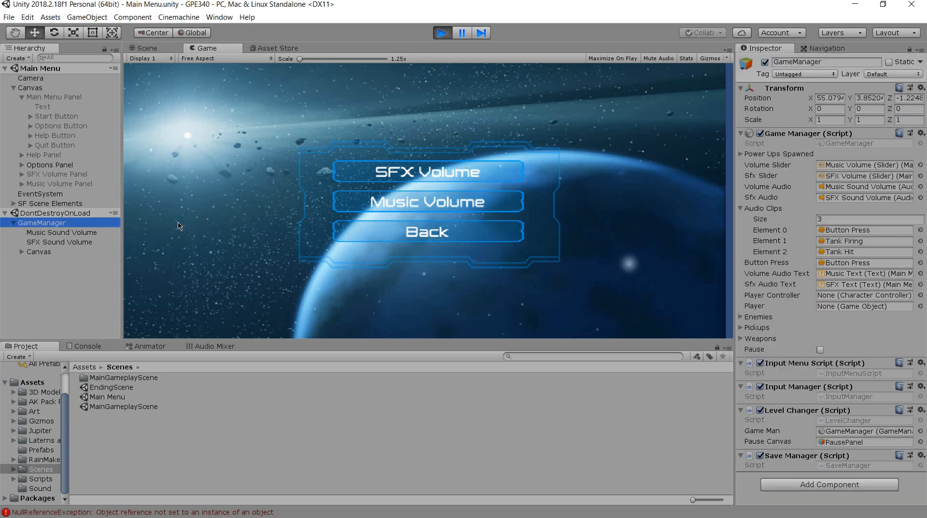
pyautogui.press('alt+tab')
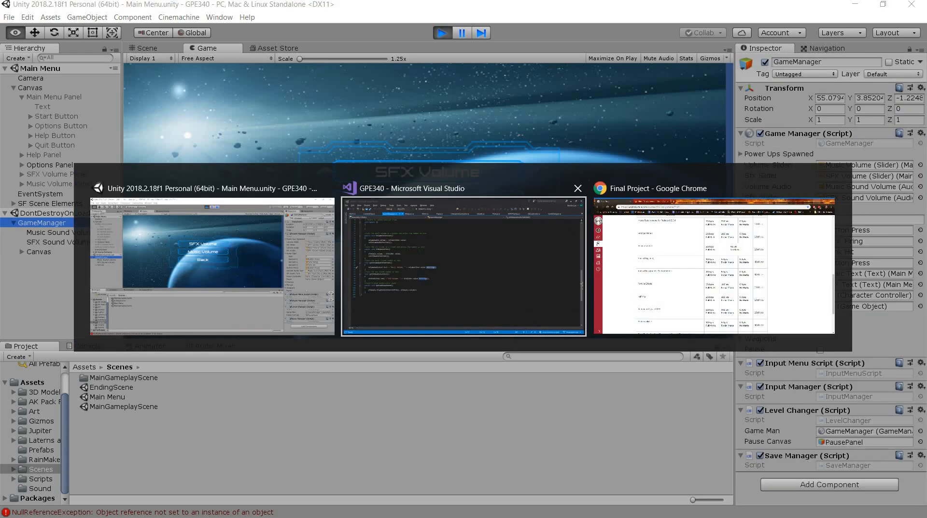
pyautogui.click(462, 266)
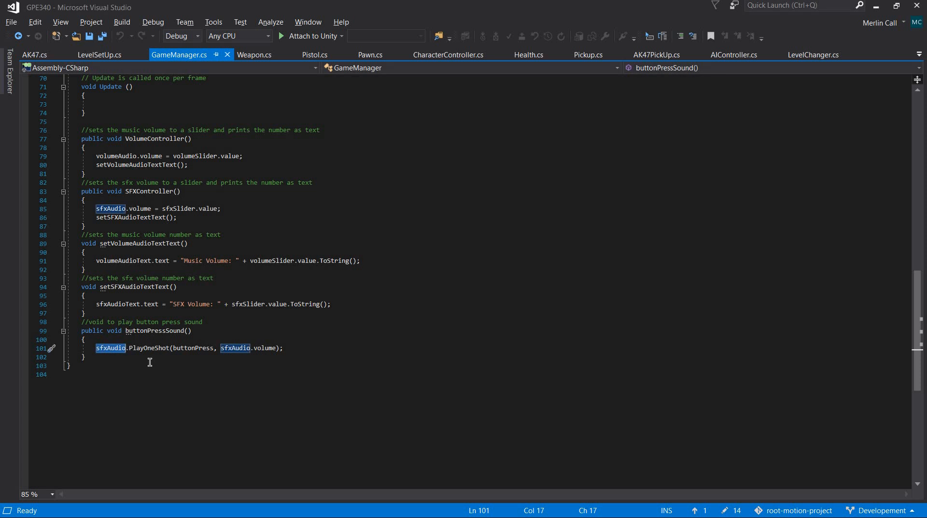
pyautogui.doubleClick(149, 348)
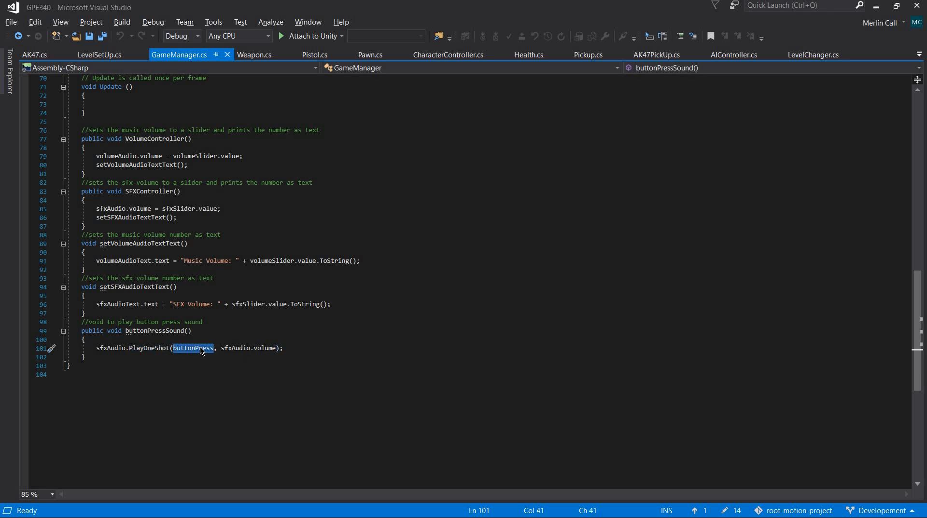
pyautogui.doubleClick(235, 348)
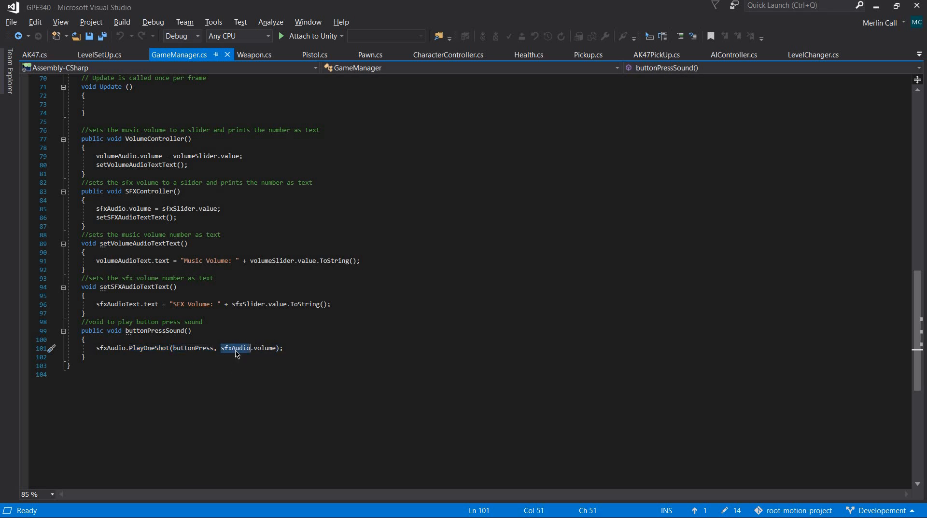
pyautogui.doubleClick(235, 348)
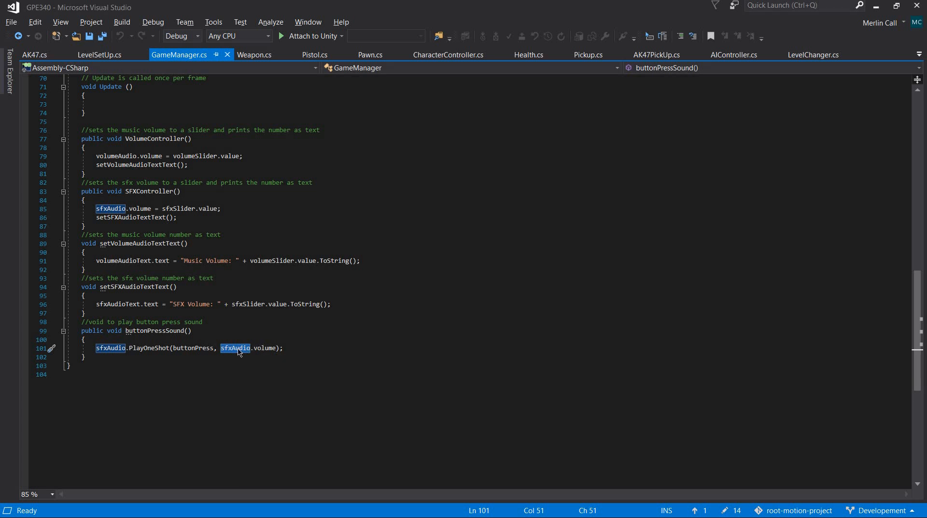
pyautogui.moveTo(235, 349)
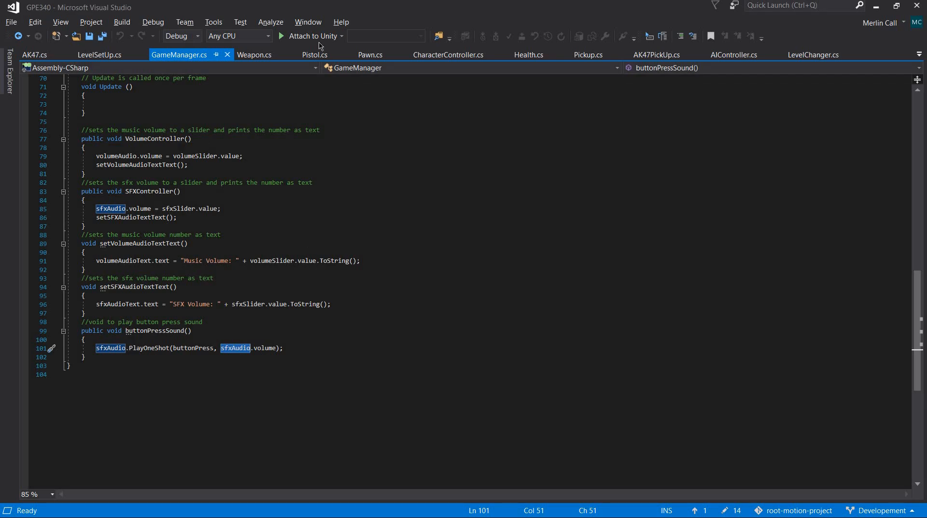
# - Review Weapon.cs Start taking sfxAudio and the shoot clip from GameManager
pyautogui.click(253, 54)
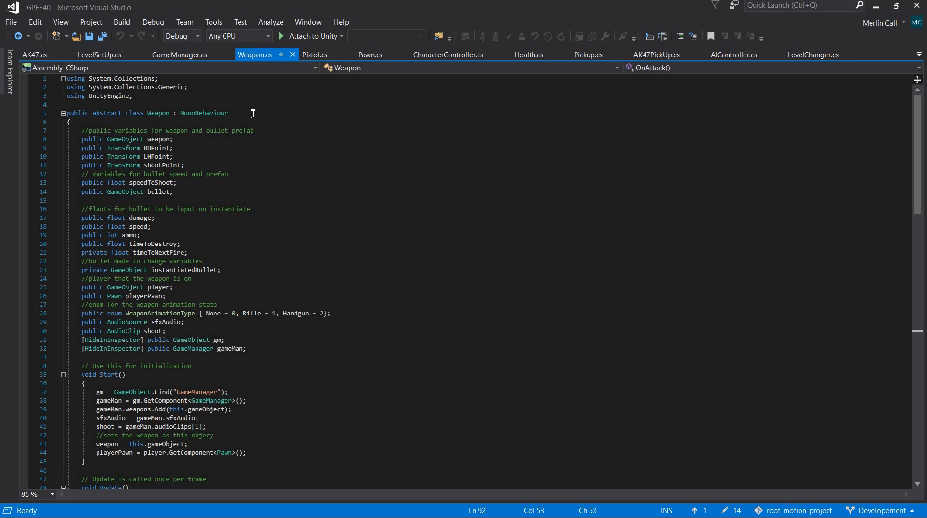
pyautogui.scroll(-3)
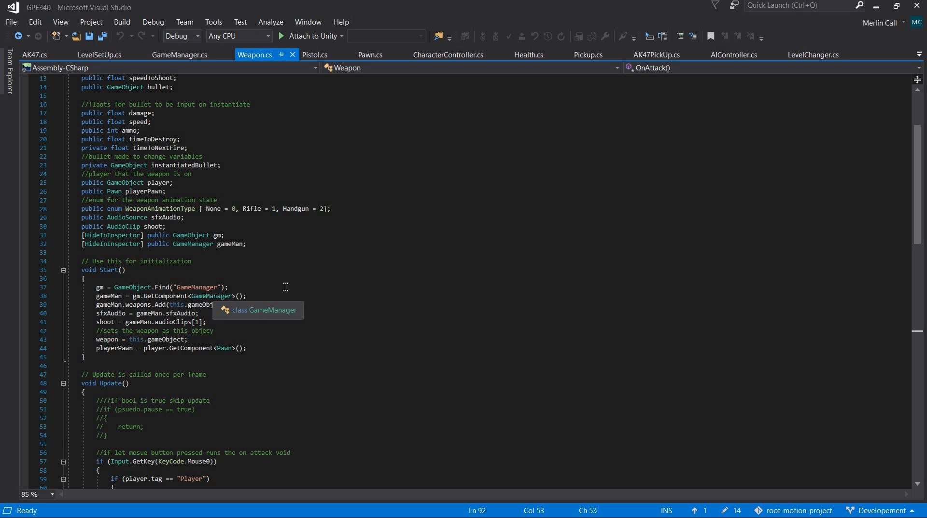
pyautogui.moveTo(109, 314)
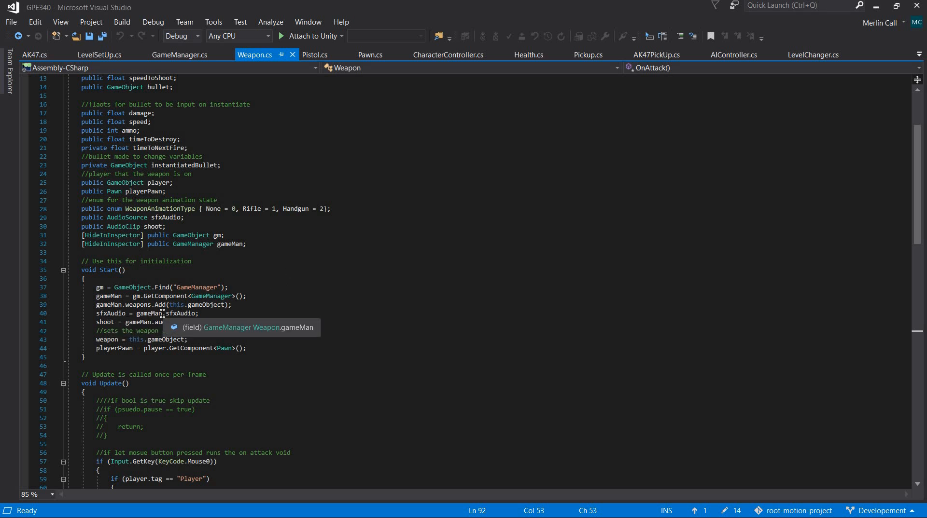
pyautogui.moveTo(161, 314)
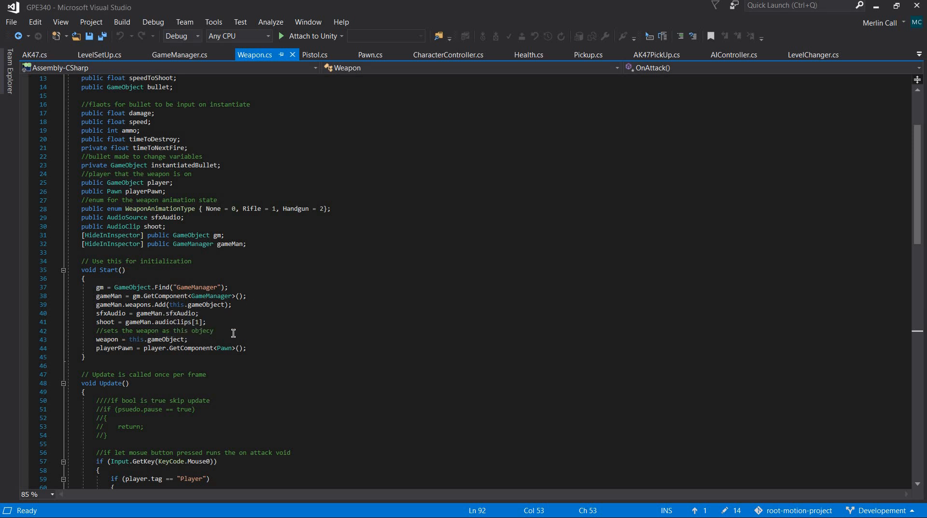
pyautogui.doubleClick(104, 322)
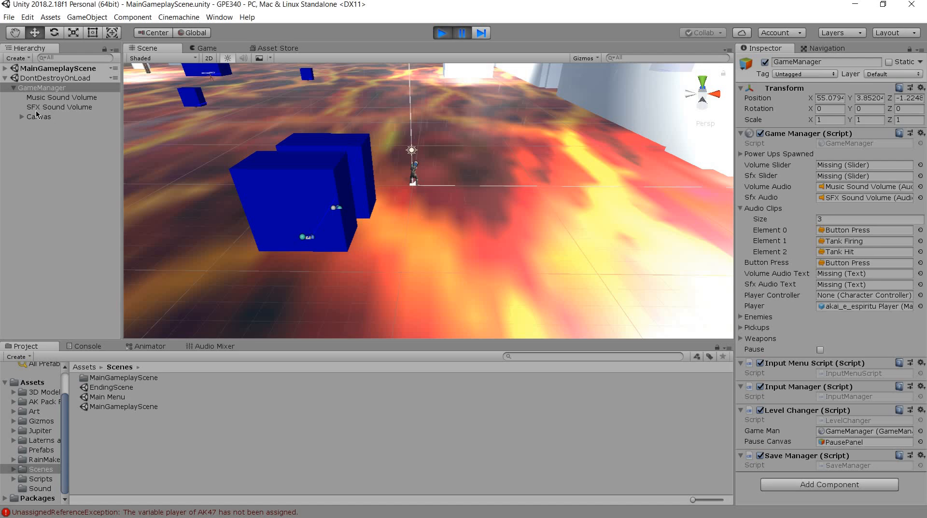
pyautogui.click(863, 241)
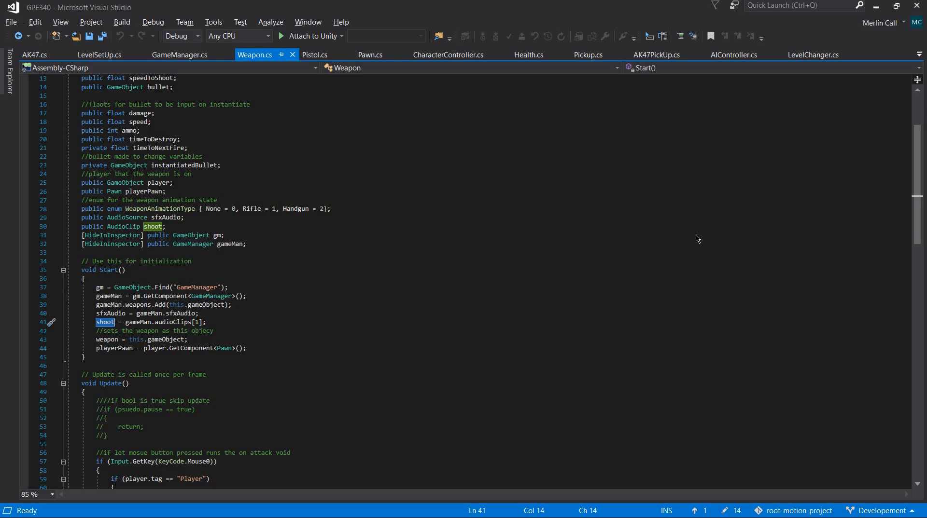
# - Review OnAttack's PlayOneShot call with the shoot clip, then move to Health.cs
pyautogui.scroll(-3)
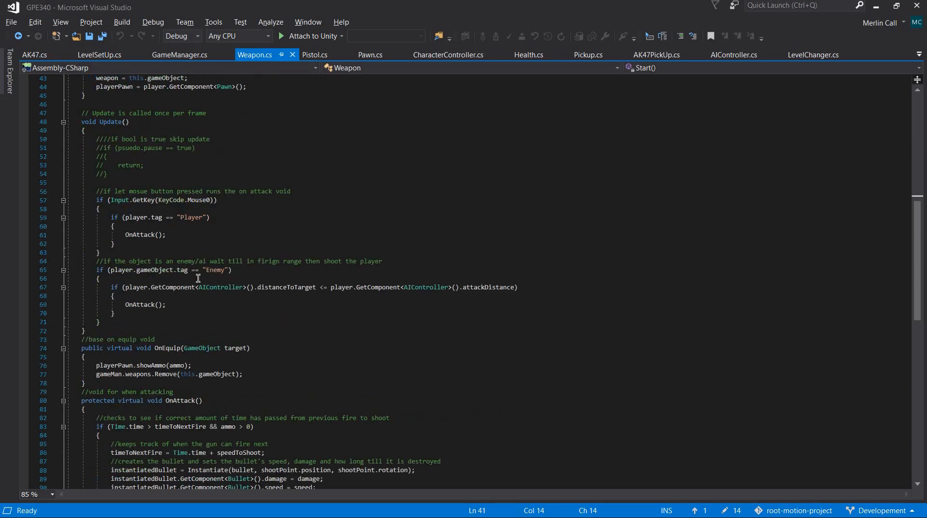
pyautogui.scroll(-3)
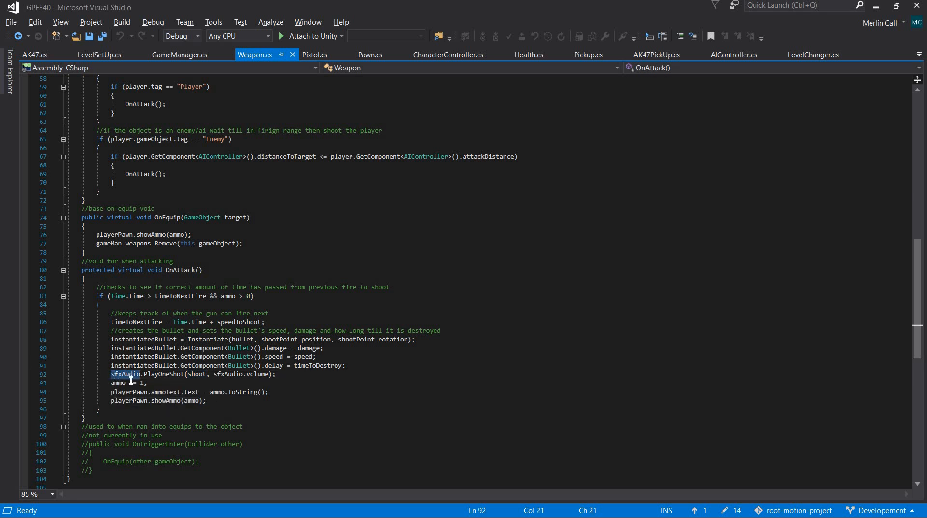
pyautogui.doubleClick(165, 374)
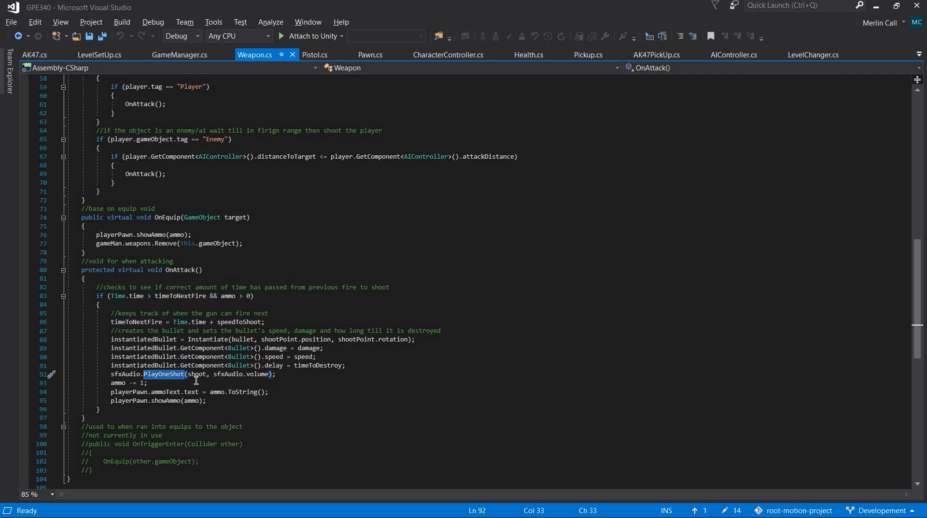
pyautogui.doubleClick(196, 374)
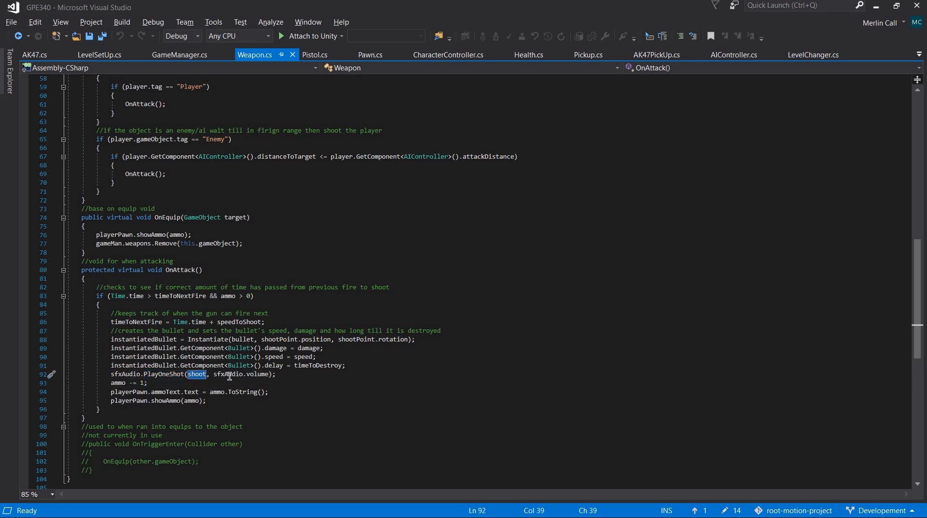
pyautogui.moveTo(197, 375)
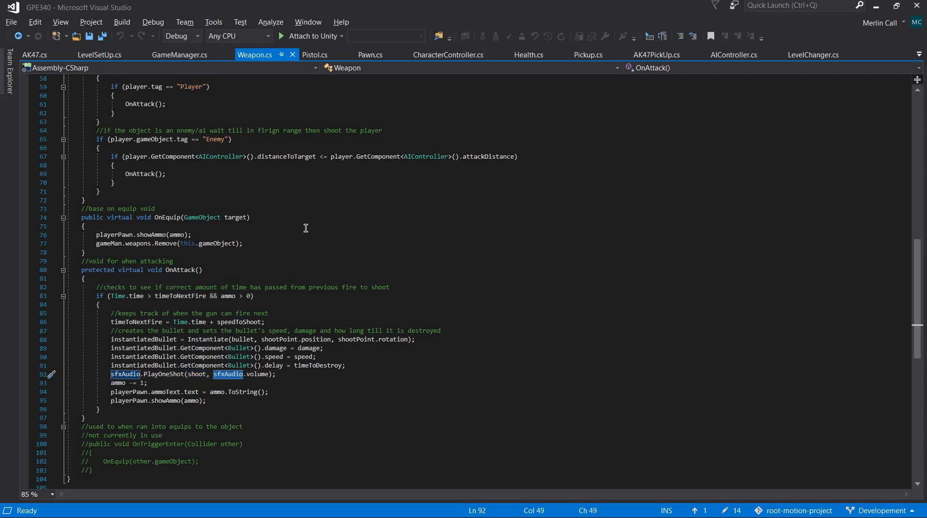
pyautogui.click(528, 54)
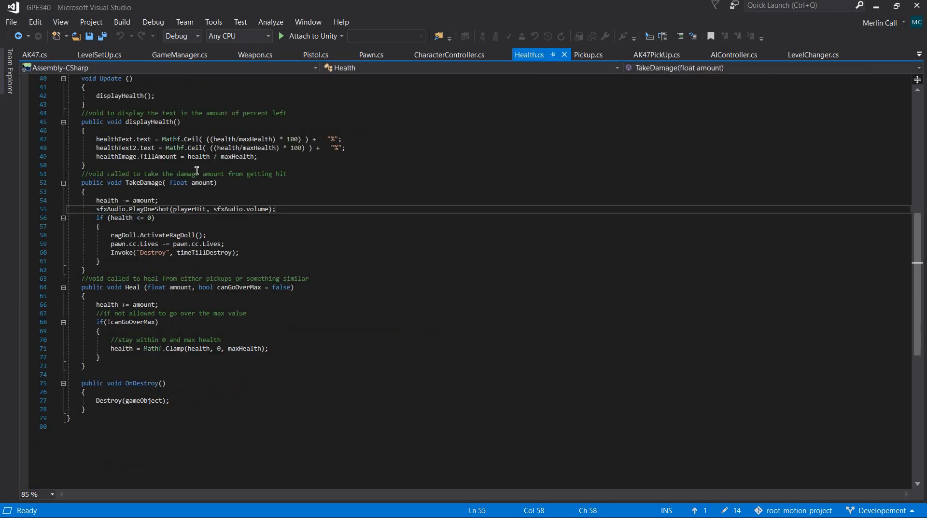
# - Review Health's Start assigning the playerHit clip from GameManager
pyautogui.scroll(3)
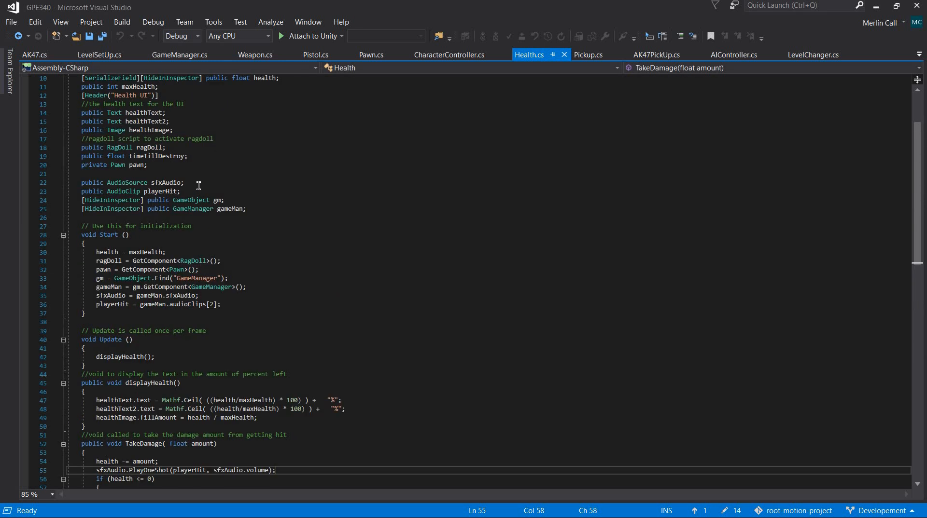
pyautogui.moveTo(160, 203)
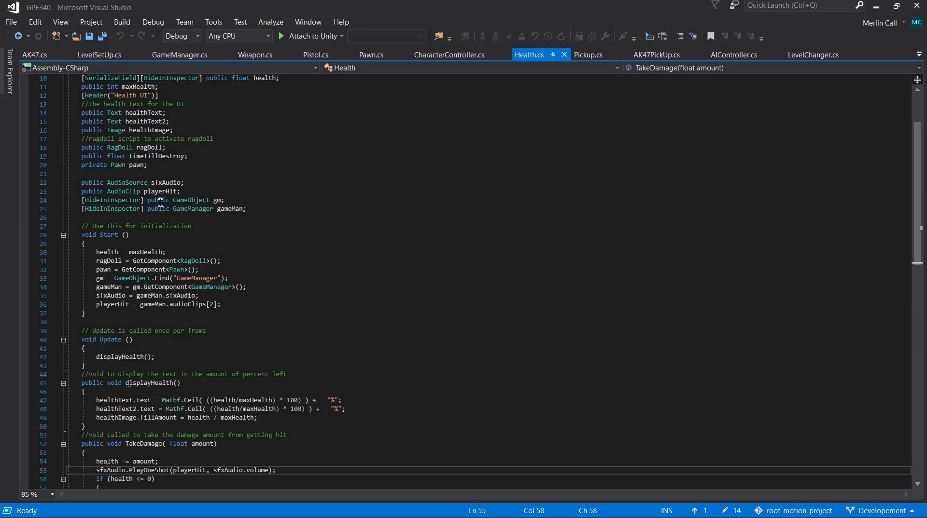
pyautogui.scroll(-3)
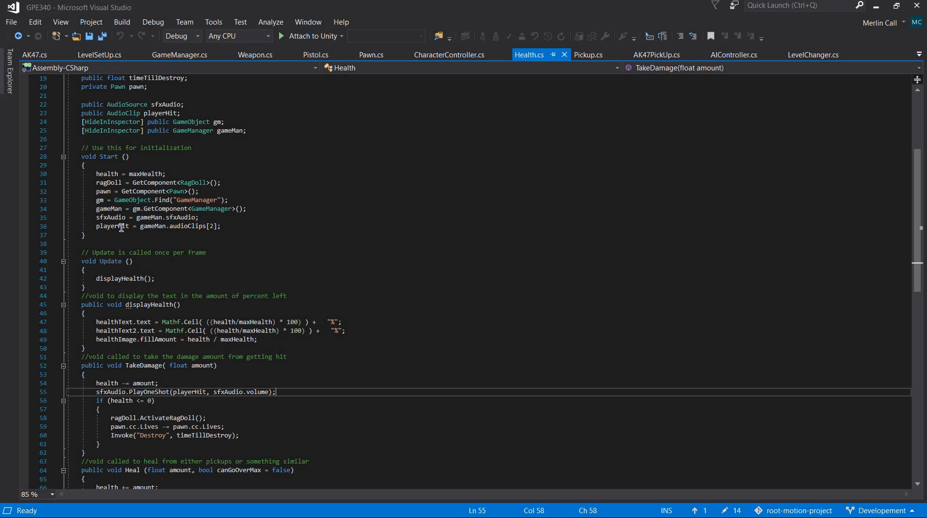
pyautogui.doubleClick(112, 226)
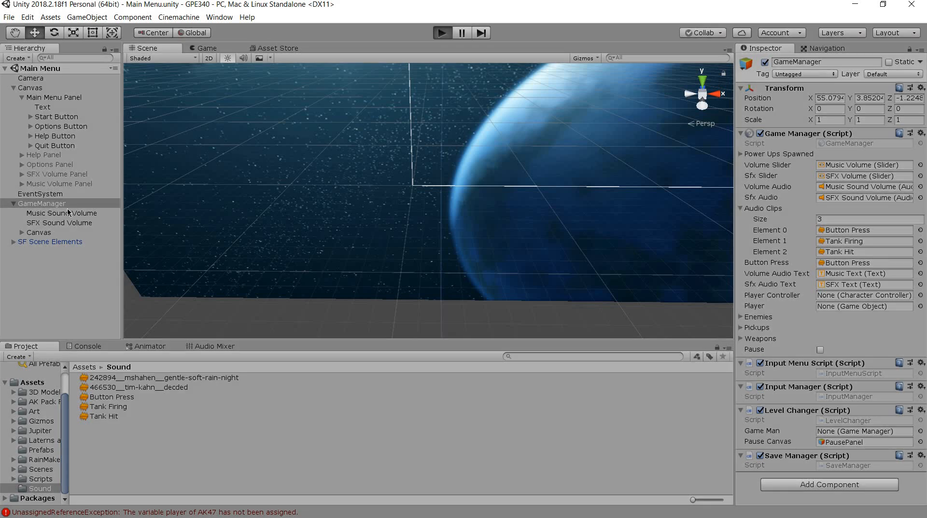
pyautogui.moveTo(81, 216)
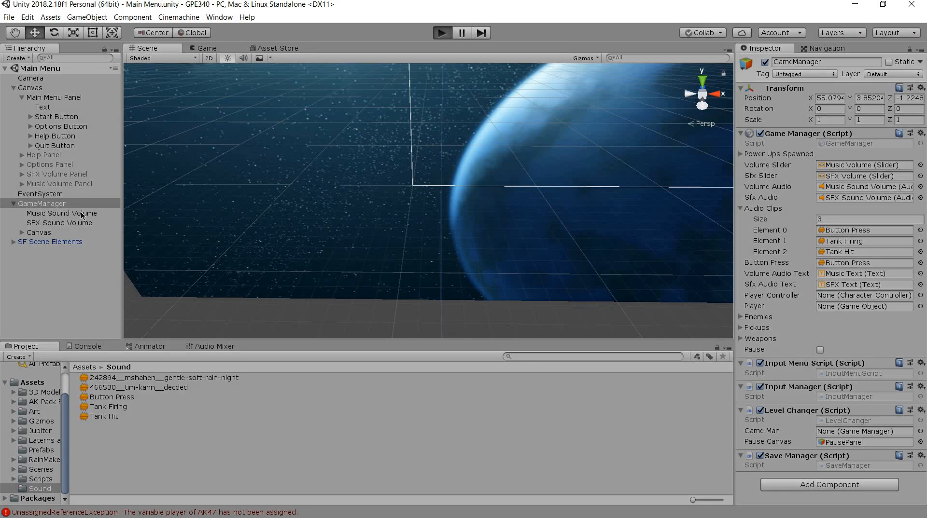
# - Play the menu, inspect Music Sound Volume's looping clip, visit the options volume panels and return to the main menu
pyautogui.click(441, 32)
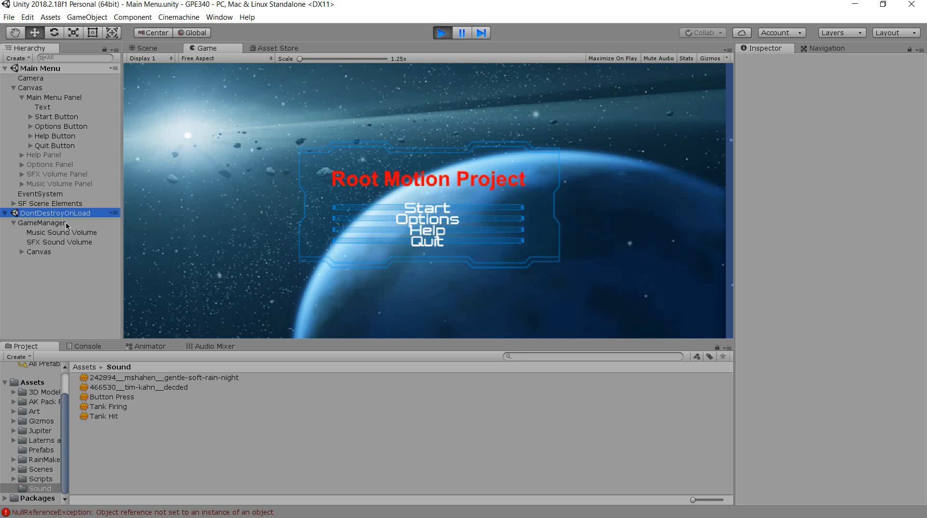
pyautogui.click(62, 233)
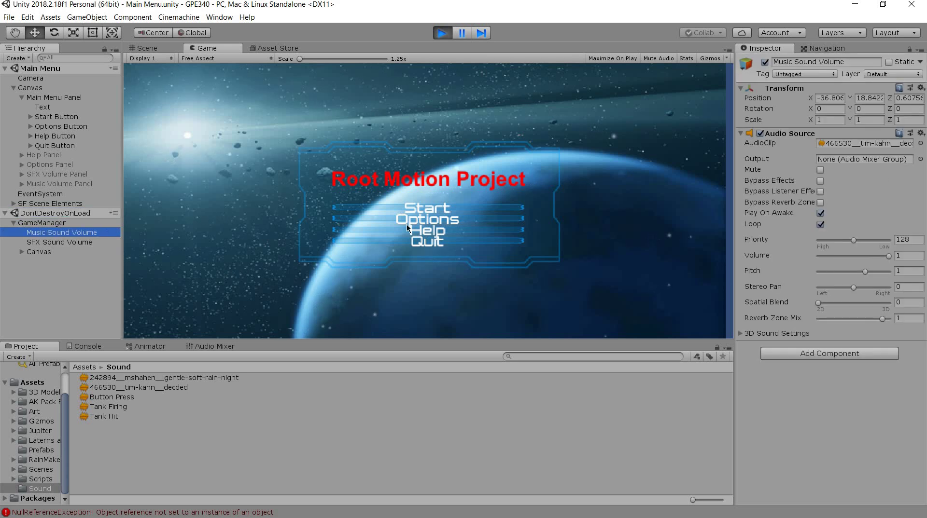
pyautogui.click(427, 219)
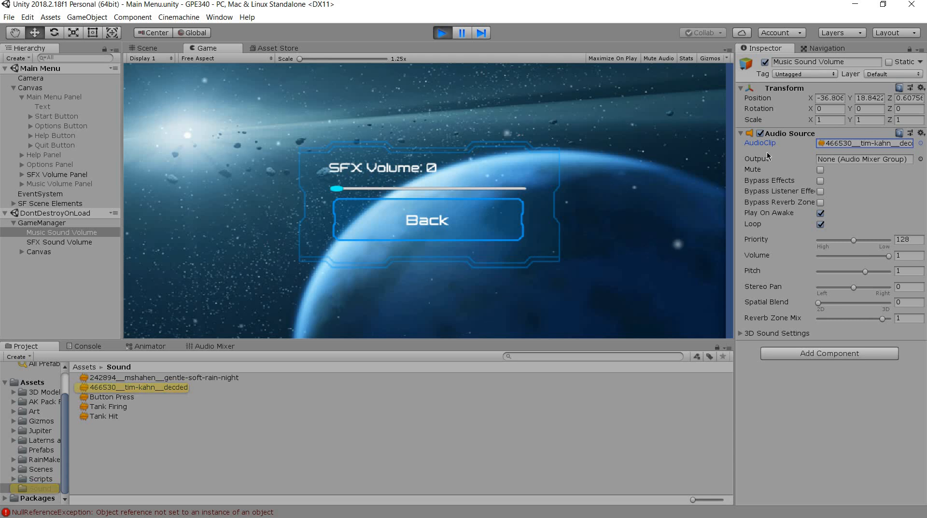
pyautogui.click(427, 219)
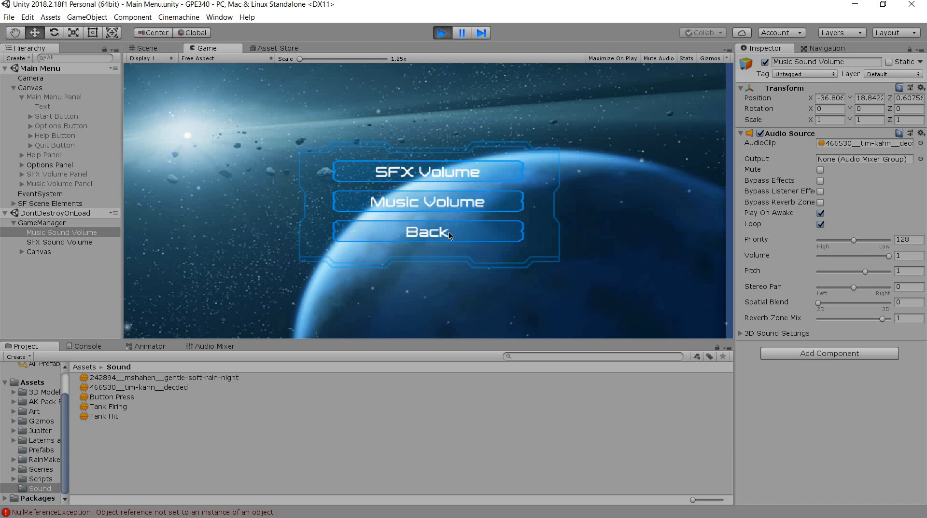
pyautogui.click(428, 230)
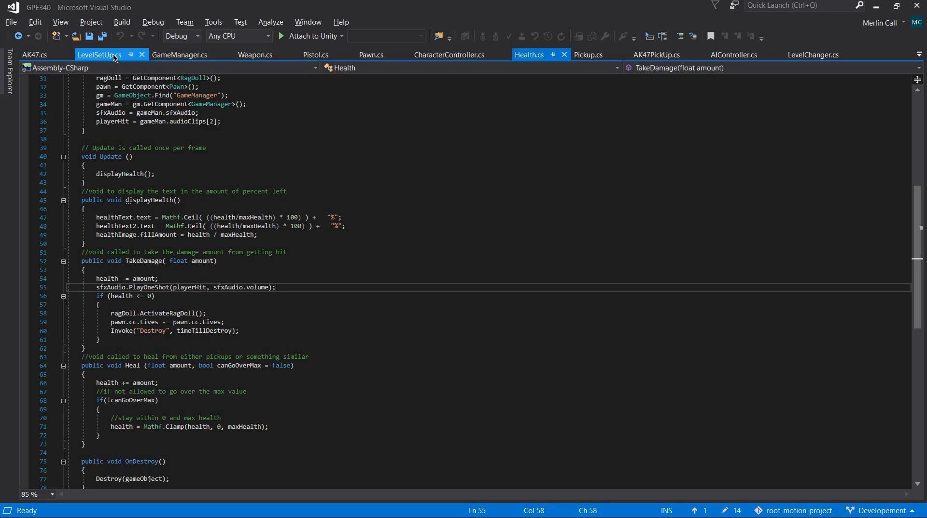
# - Review LevelSetUp's Start assigning levelAudio as volumeAudio's clip and check the clip property tooltip
pyautogui.click(99, 54)
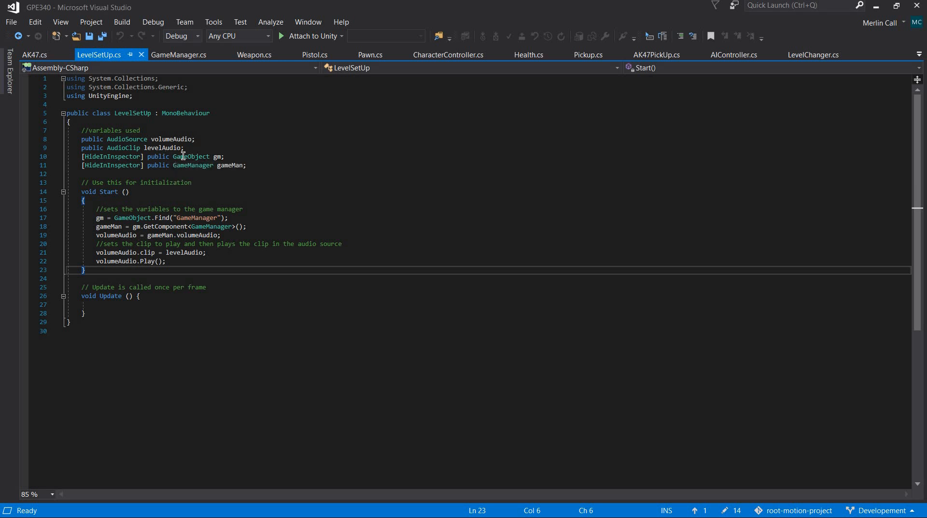
pyautogui.moveTo(93, 154)
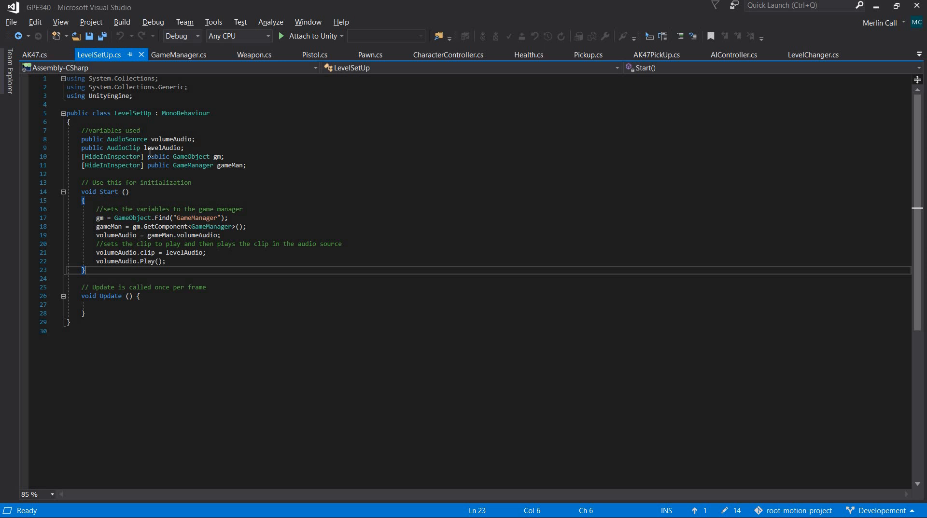
pyautogui.moveTo(125, 139)
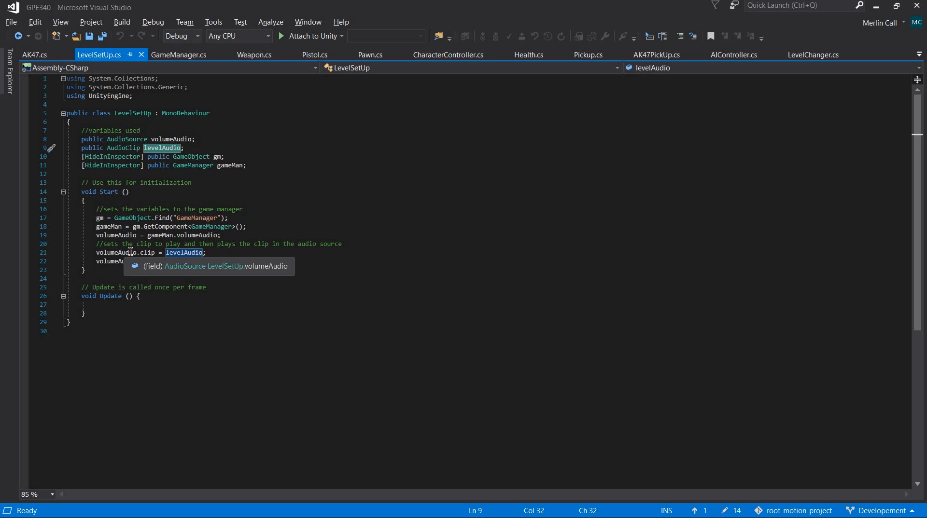
pyautogui.click(148, 252)
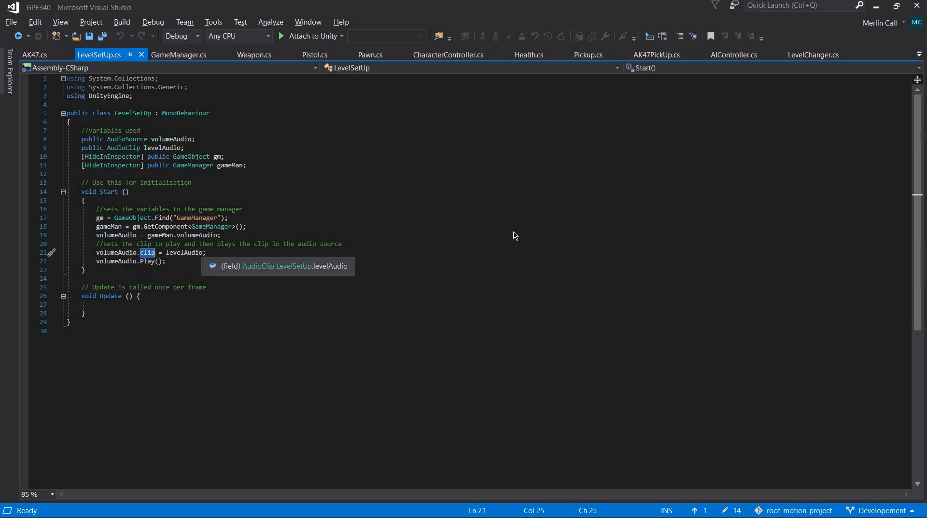
pyautogui.moveTo(109, 249)
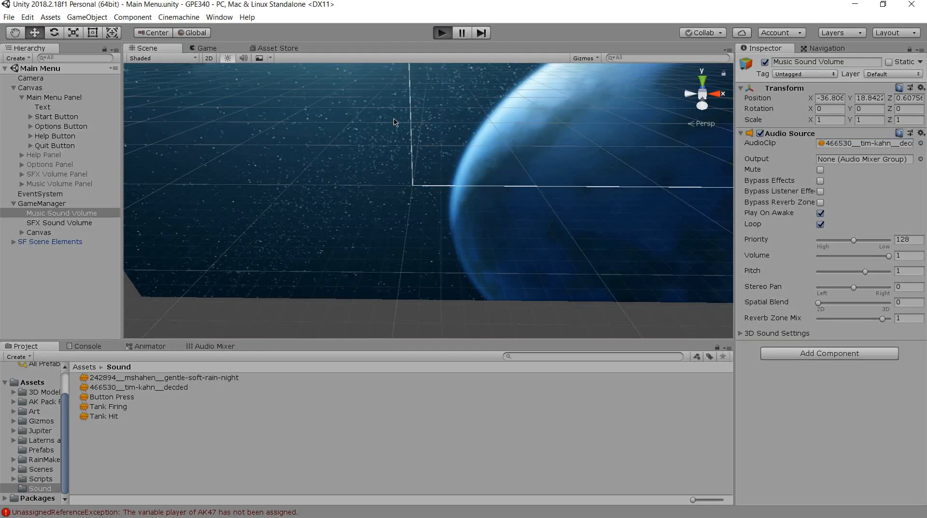
# - Play into the lava level and check it in Scene view, then return to Game view
pyautogui.click(441, 33)
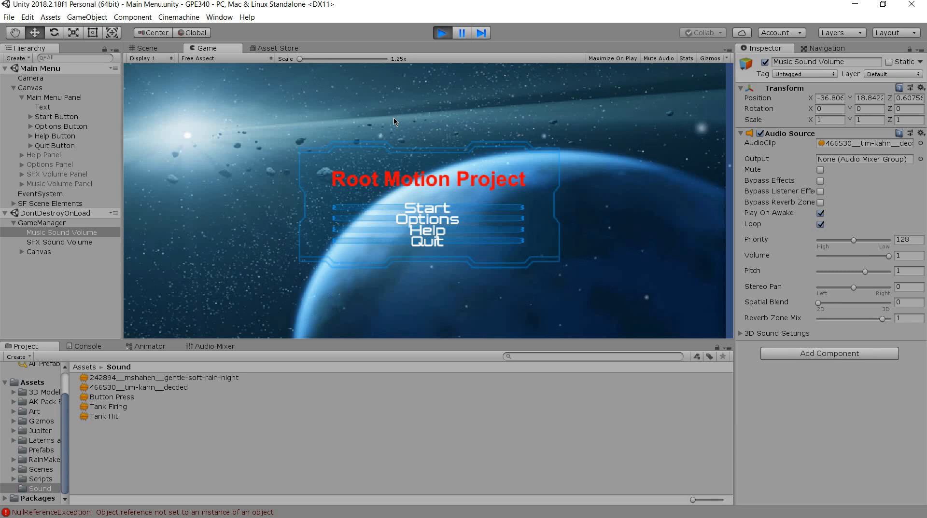
pyautogui.moveTo(381, 120)
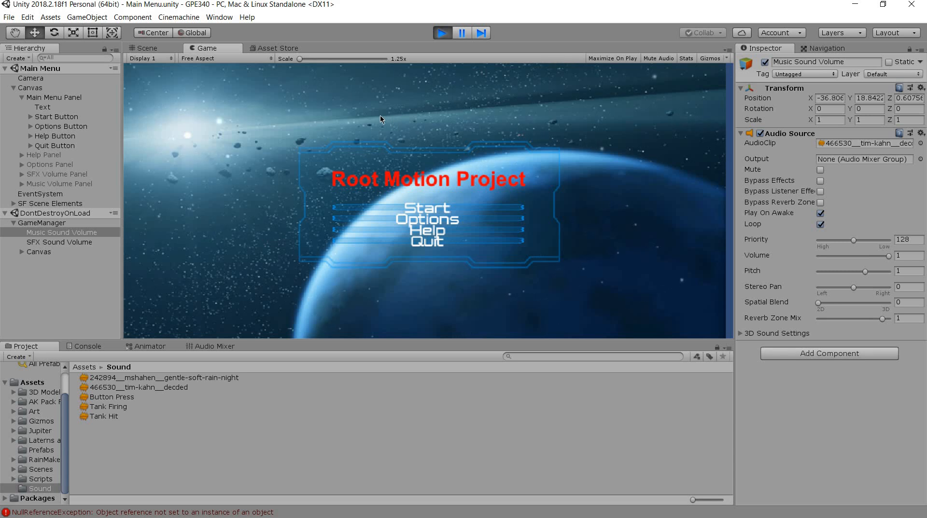
pyautogui.moveTo(383, 208)
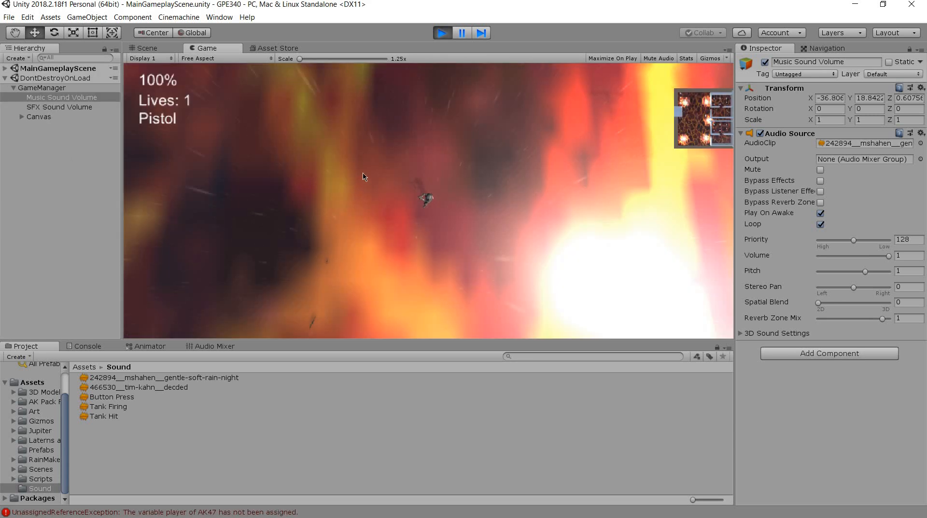
pyautogui.moveTo(291, 199)
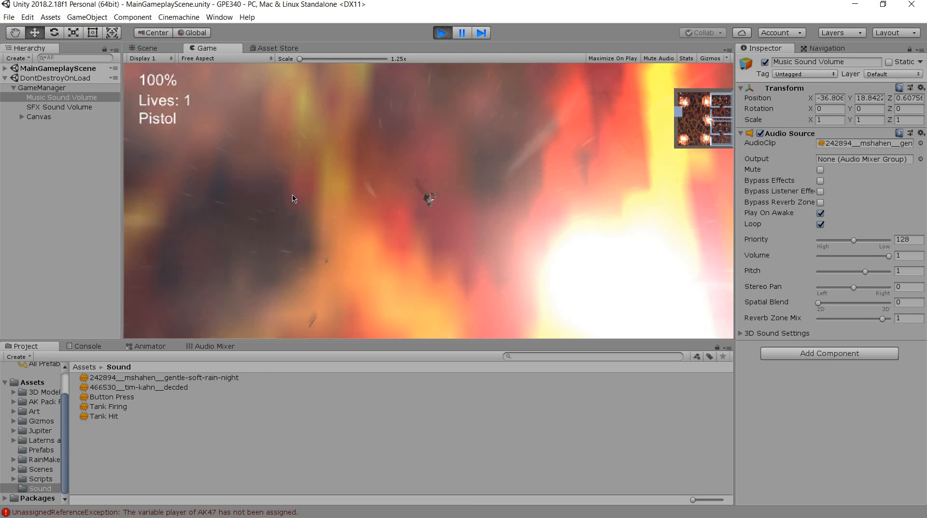
pyautogui.click(145, 48)
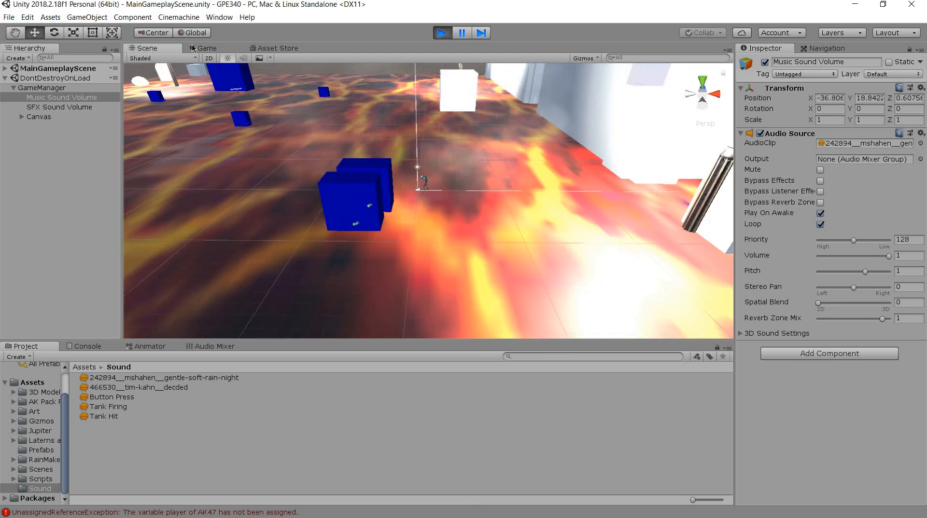
pyautogui.click(206, 49)
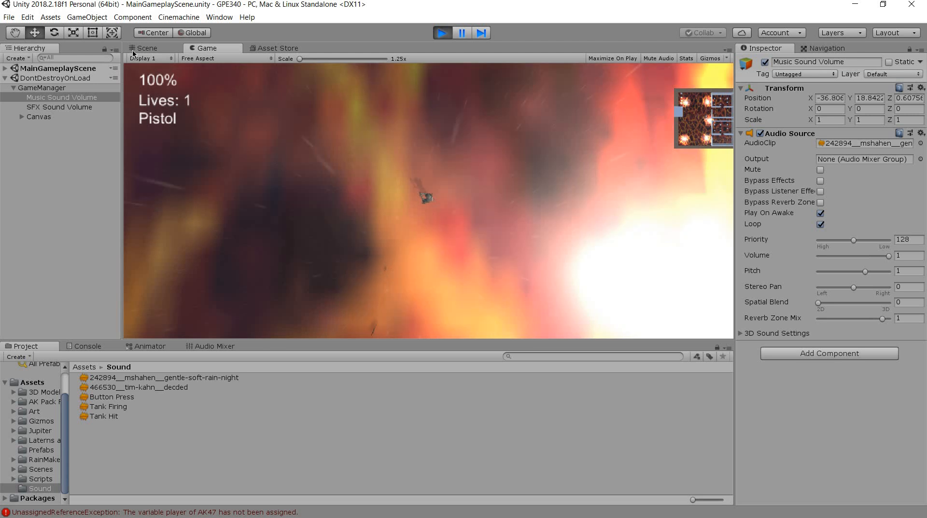
# - Select Directional Light in Scene view to inspect its 0.25 intensity and soft shadows
pyautogui.click(146, 48)
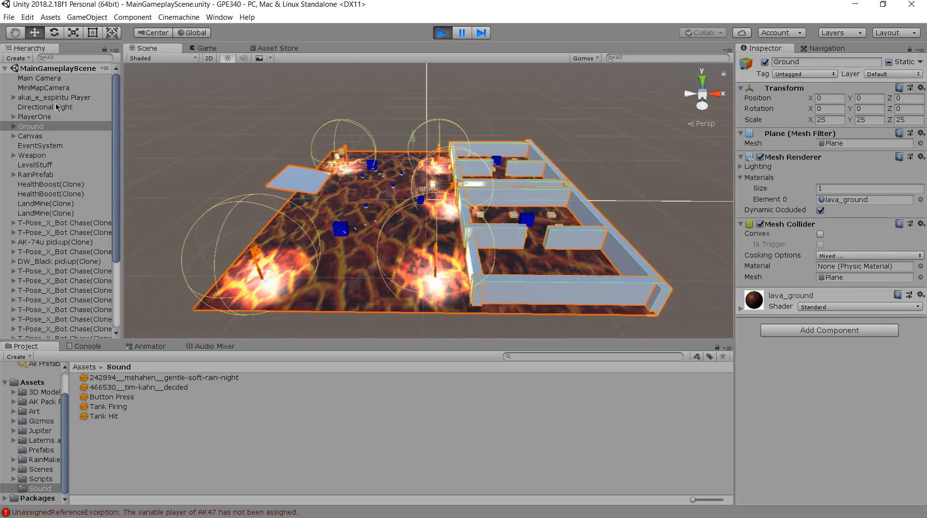
pyautogui.click(46, 107)
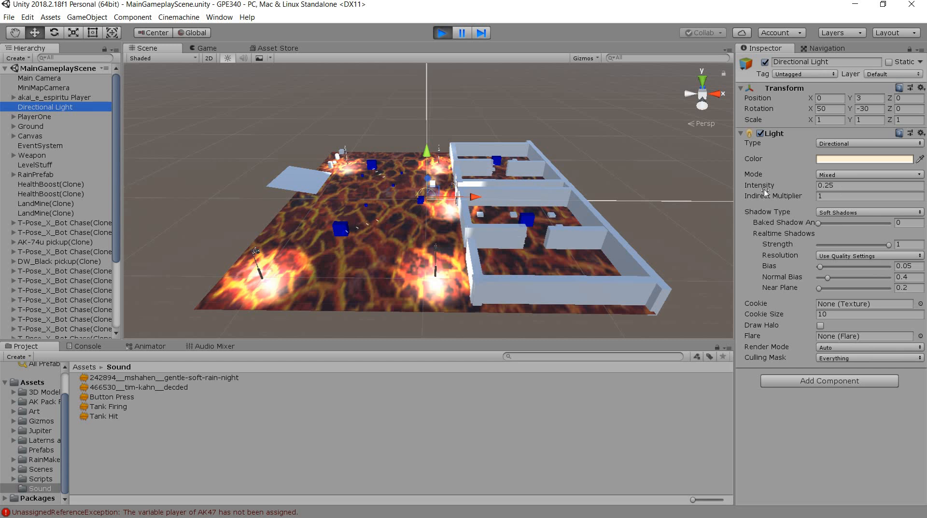
pyautogui.moveTo(384, 101)
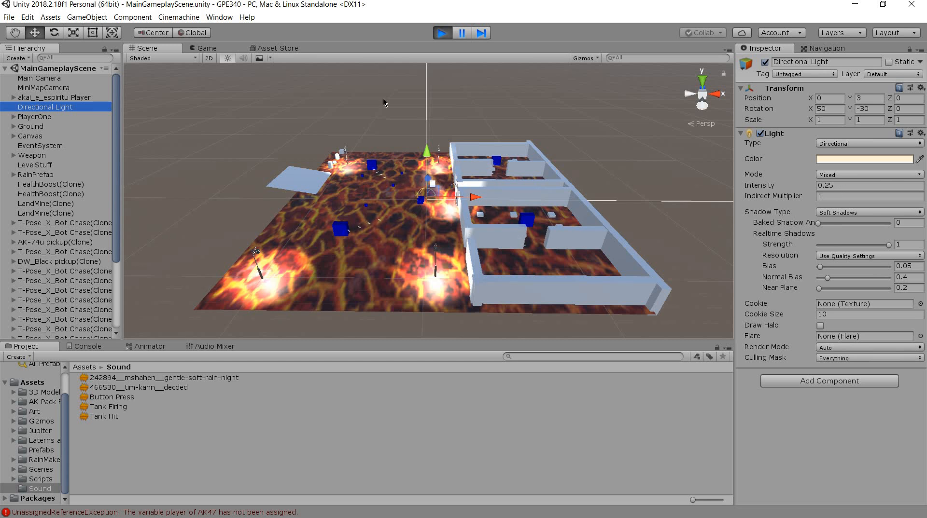
pyautogui.moveTo(337, 205)
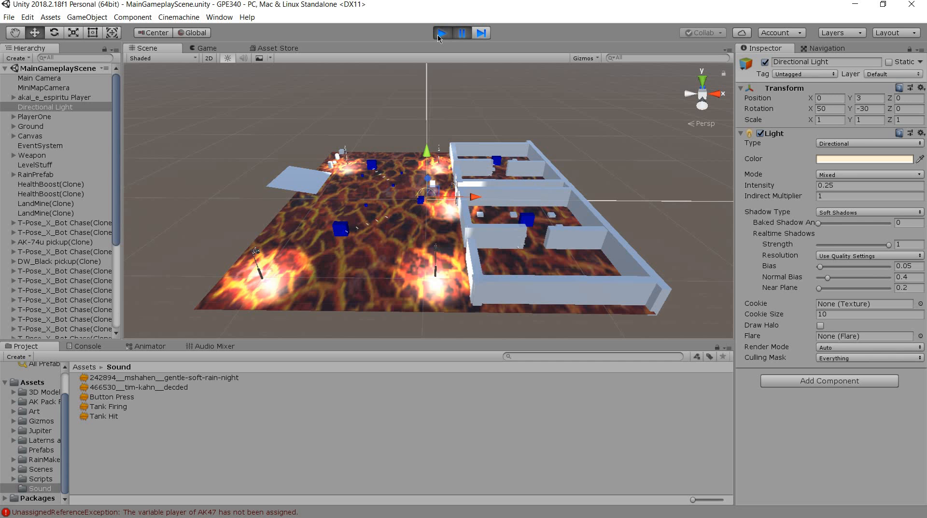
pyautogui.click(441, 32)
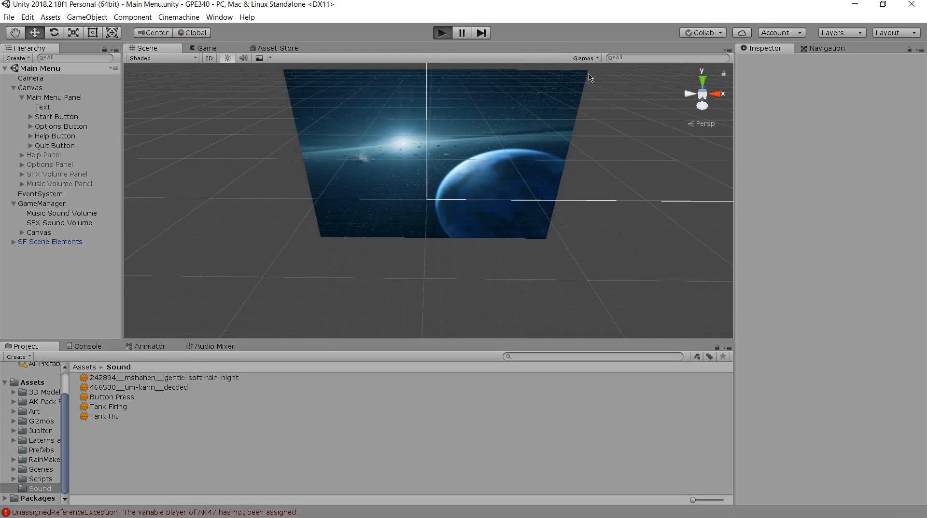
pyautogui.moveTo(640, 125)
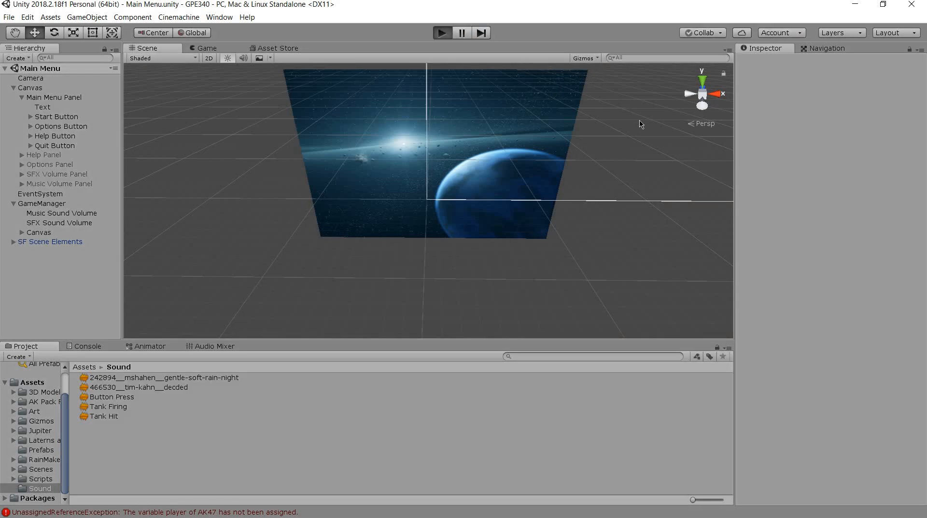
pyautogui.click(441, 32)
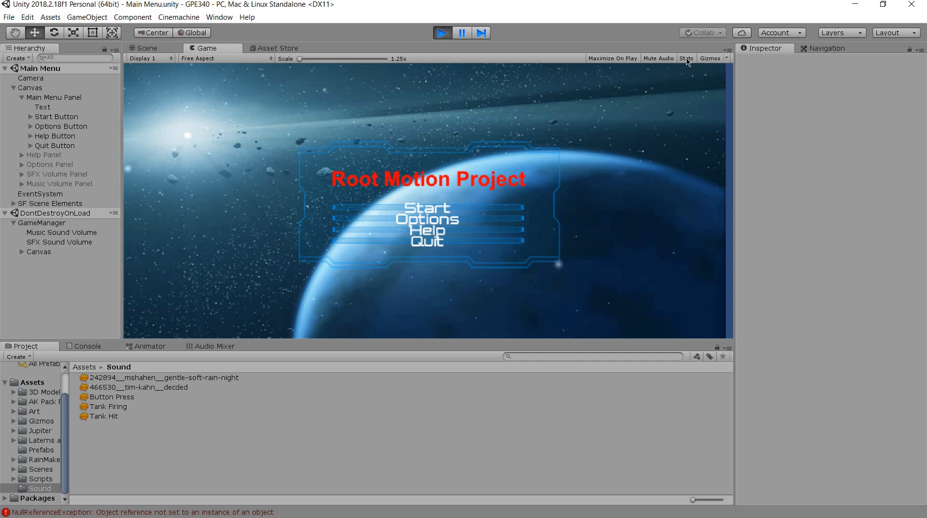
pyautogui.click(686, 58)
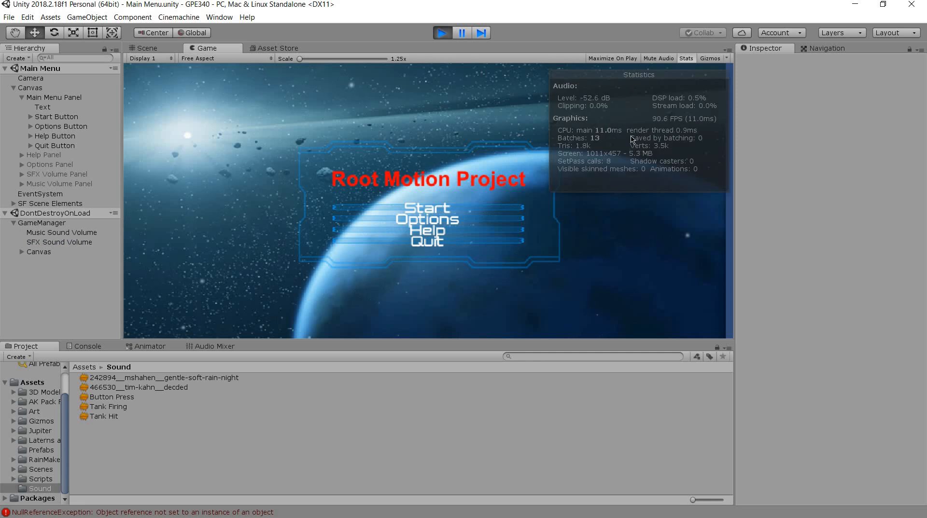
pyautogui.moveTo(500, 184)
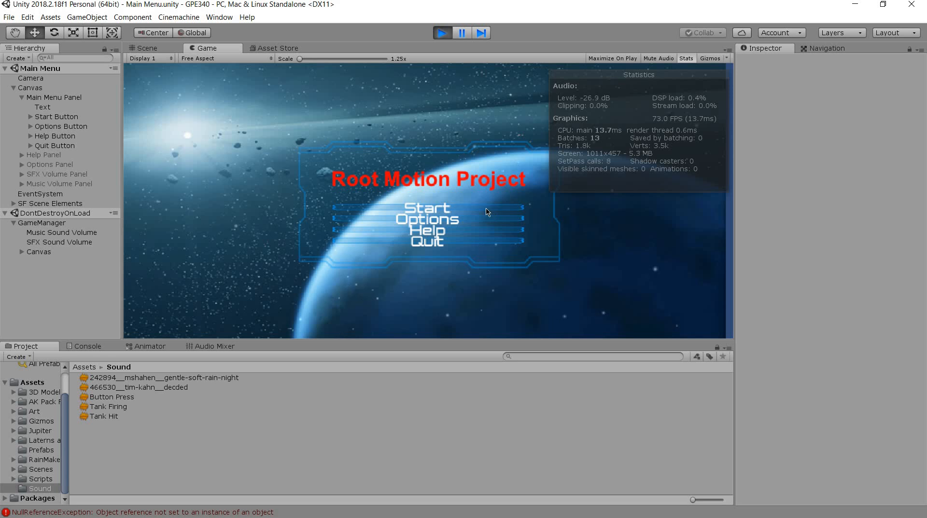
pyautogui.click(426, 208)
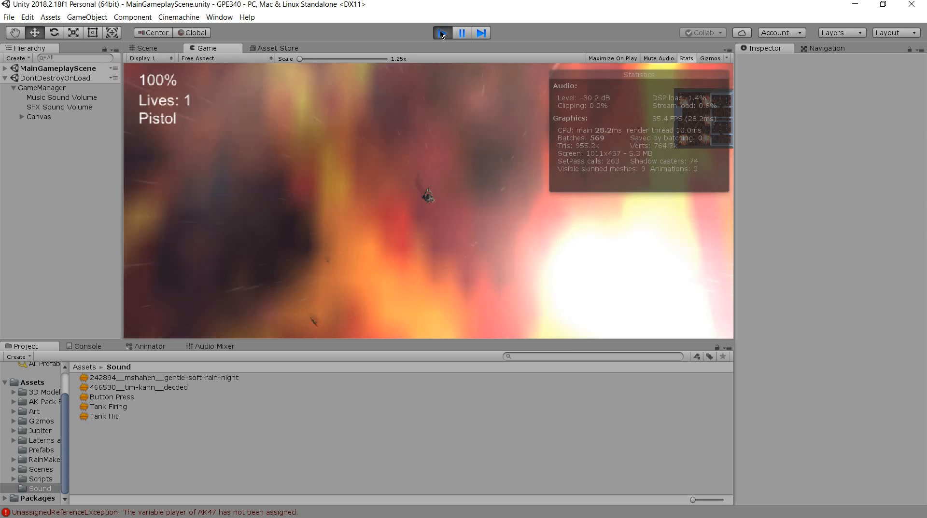
pyautogui.click(441, 33)
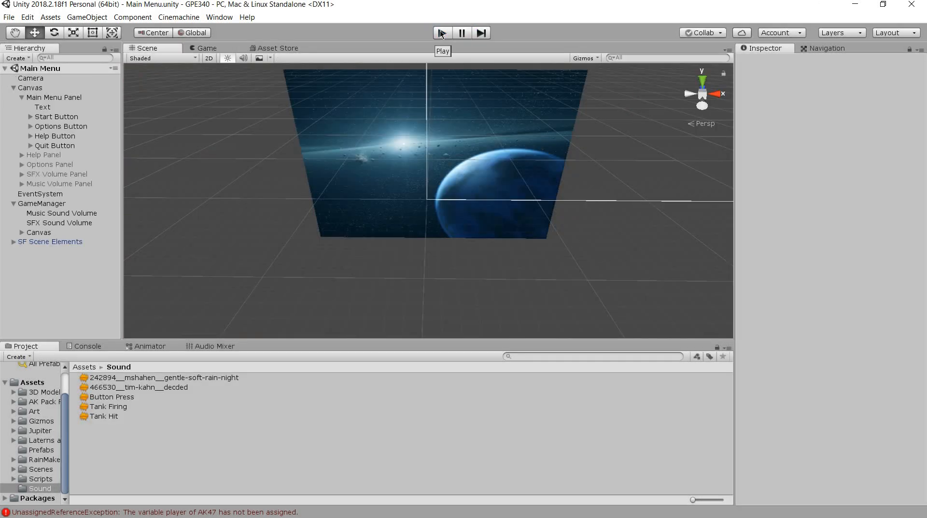
pyautogui.moveTo(35, 459)
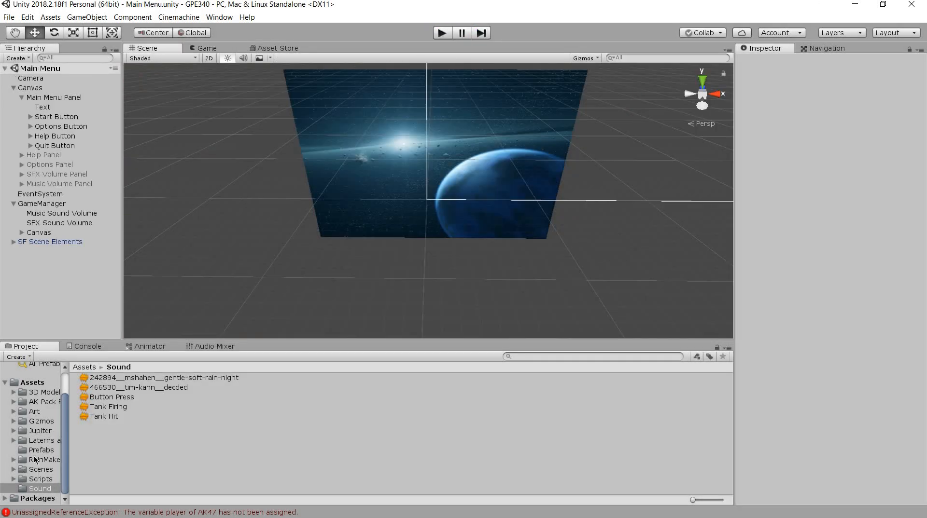
# - Briefly play EndingScene from the Scenes folder, then reopen the Main Menu scene
pyautogui.click(40, 469)
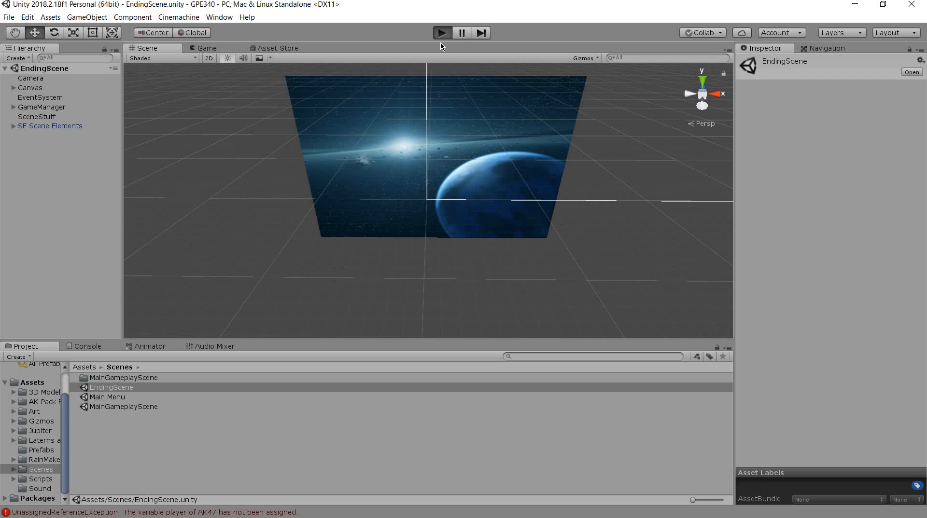
pyautogui.moveTo(588, 118)
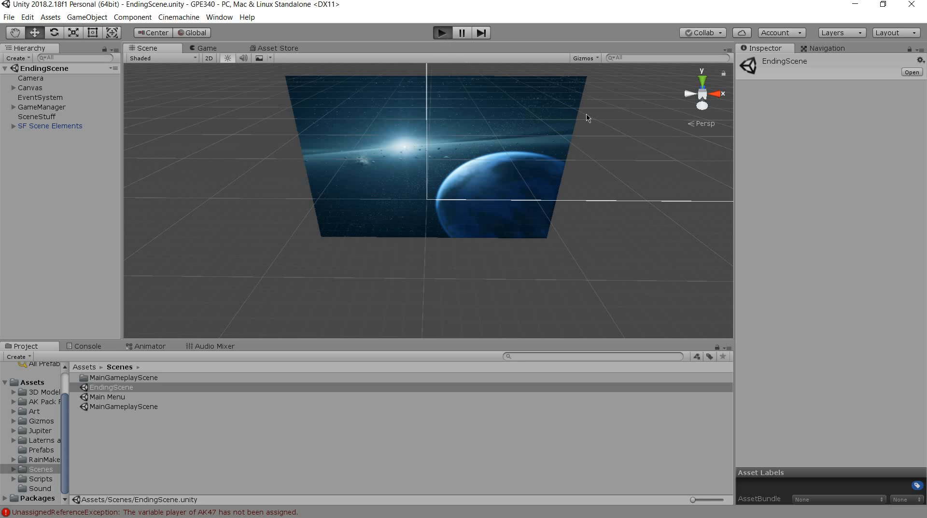
pyautogui.click(441, 33)
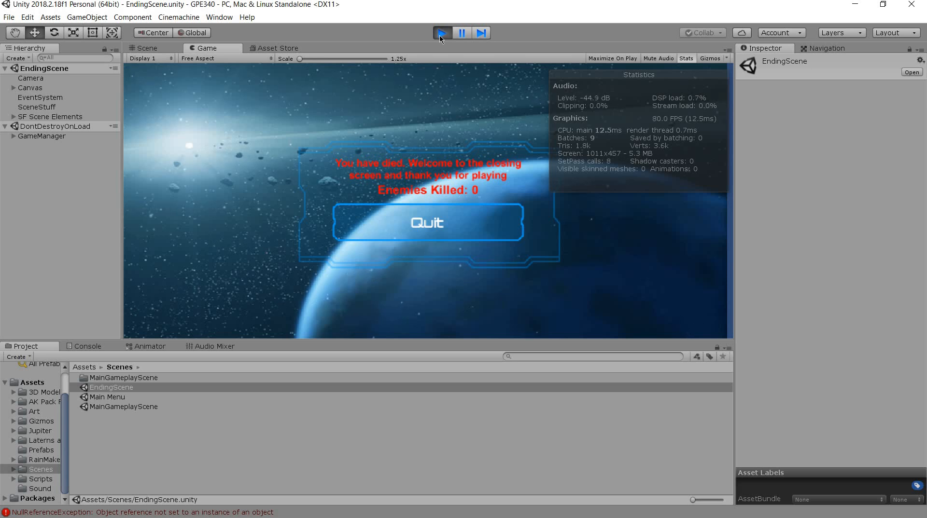
pyautogui.click(441, 33)
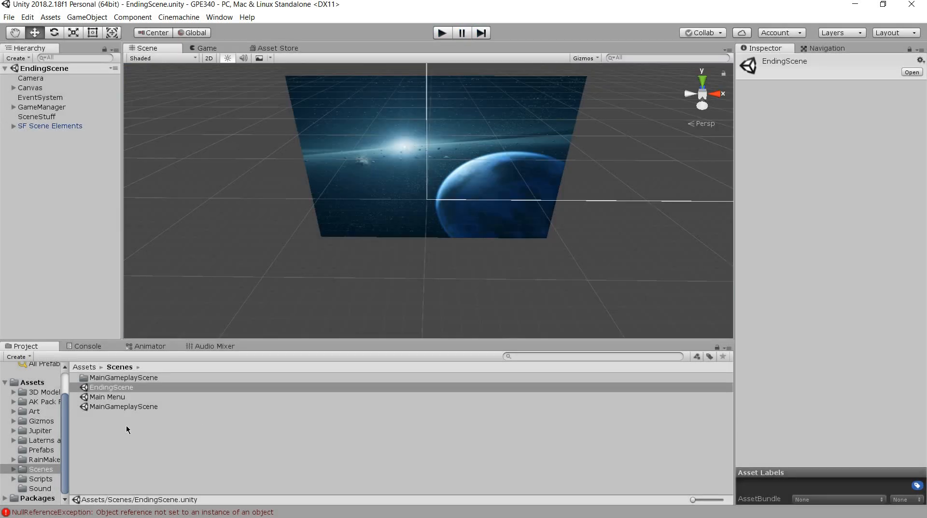
pyautogui.doubleClick(107, 396)
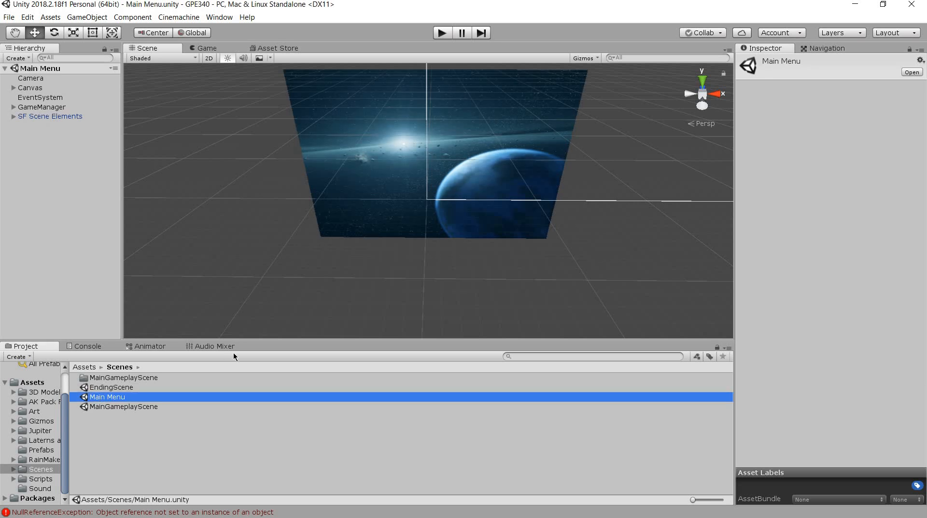
pyautogui.doubleClick(107, 397)
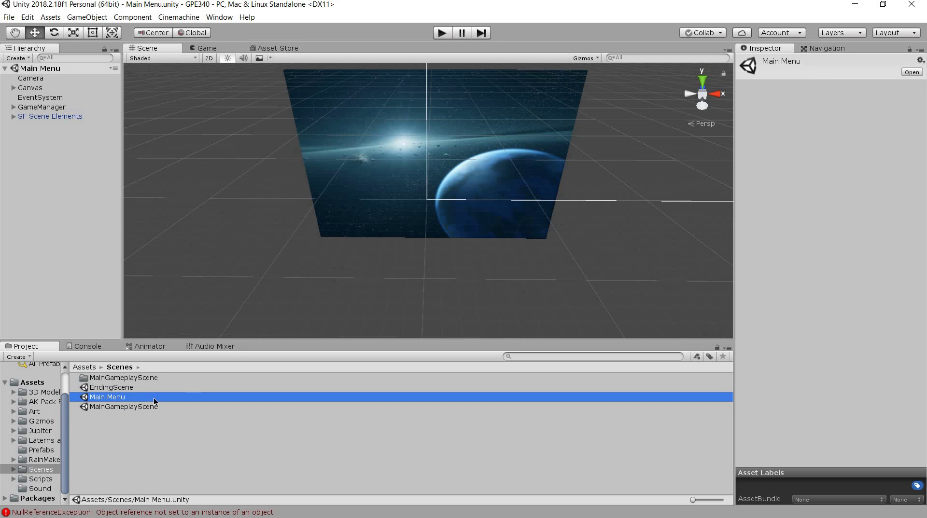
pyautogui.moveTo(135, 455)
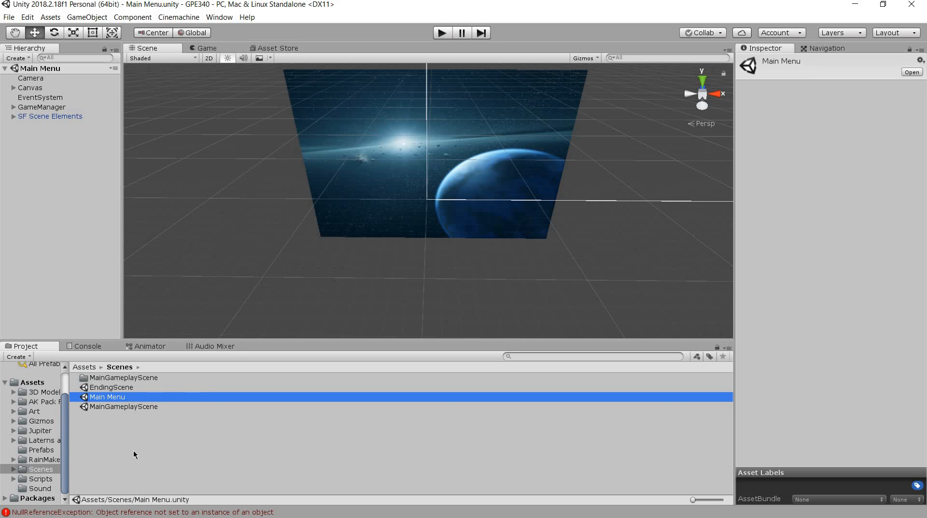
pyautogui.moveTo(129, 435)
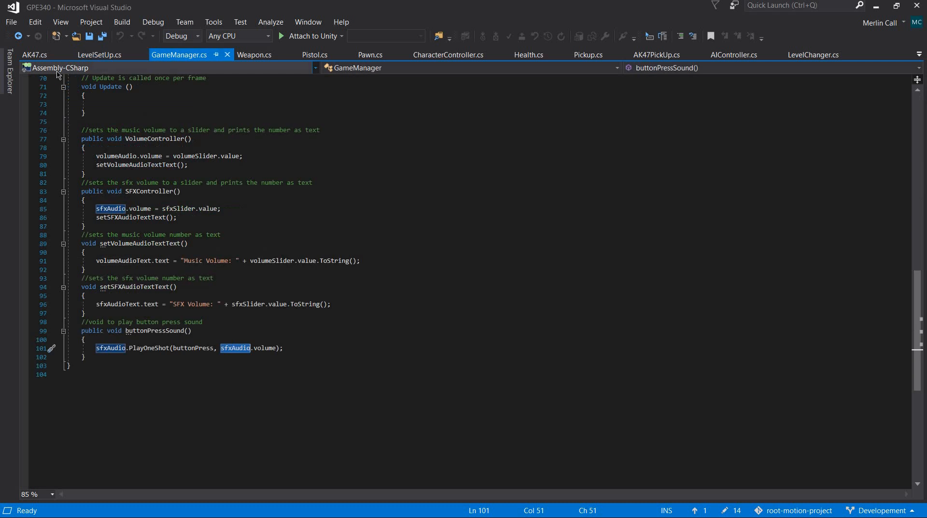
# - Review AK47.cs and LevelSetUp.cs, then return to GameManager.cs's Start and volume functions
pyautogui.click(34, 54)
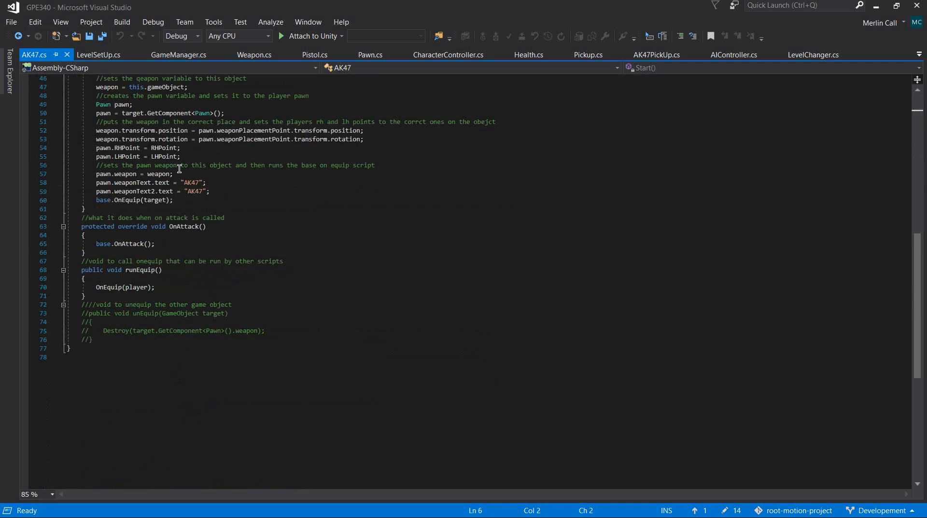
pyautogui.click(98, 54)
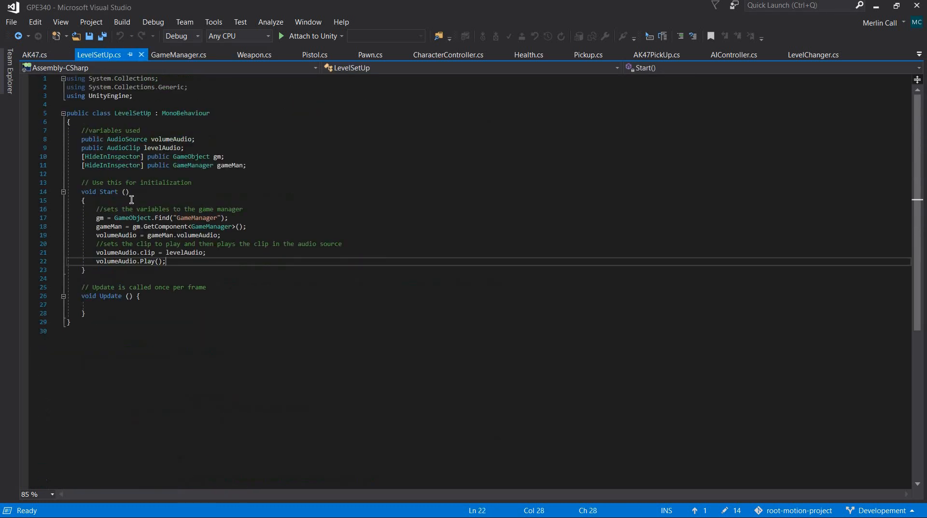
pyautogui.moveTo(251, 262)
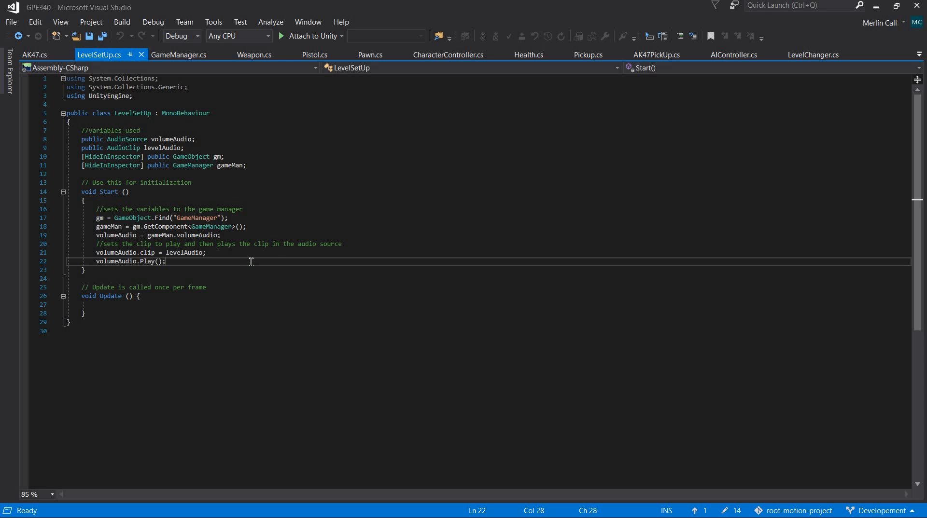
pyautogui.moveTo(121, 288)
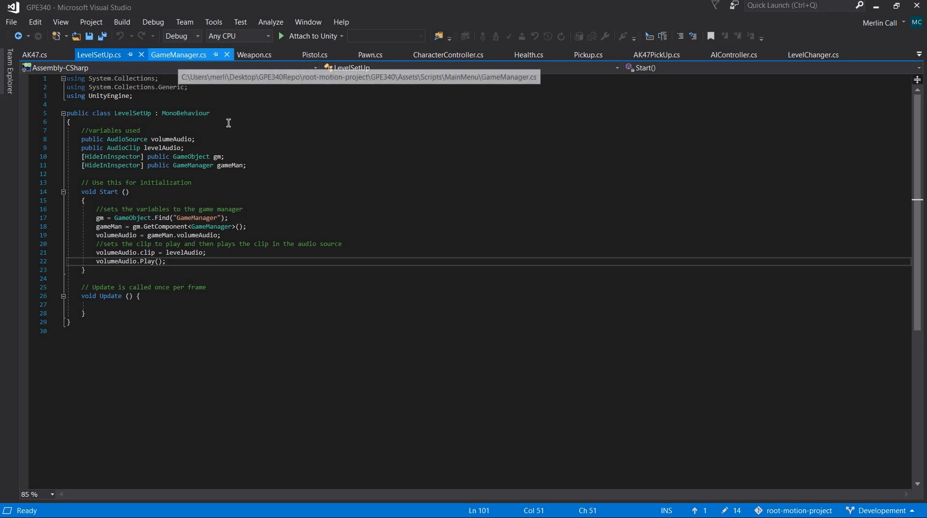
pyautogui.click(178, 54)
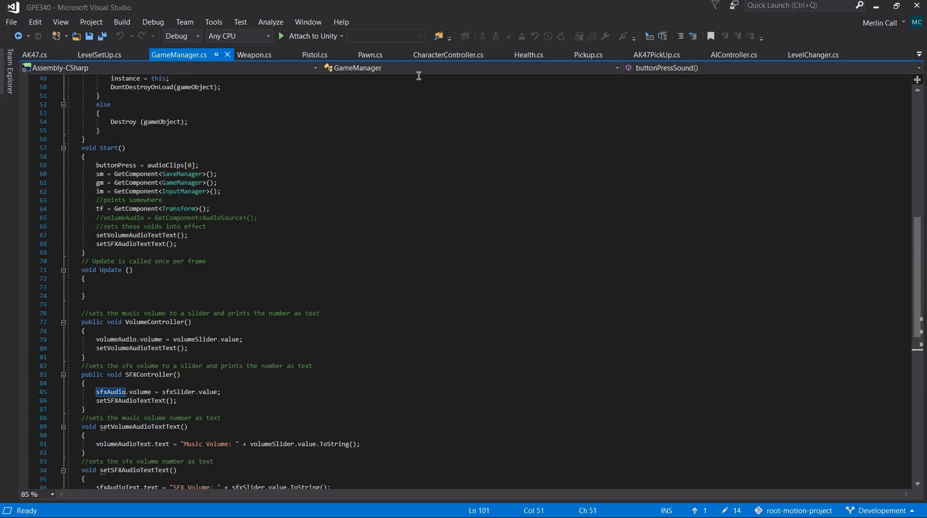
# - Review CharacterController.cs, Weapon.cs and Pawn.cs, then return to LevelSetUp.cs's Start method
pyautogui.click(448, 54)
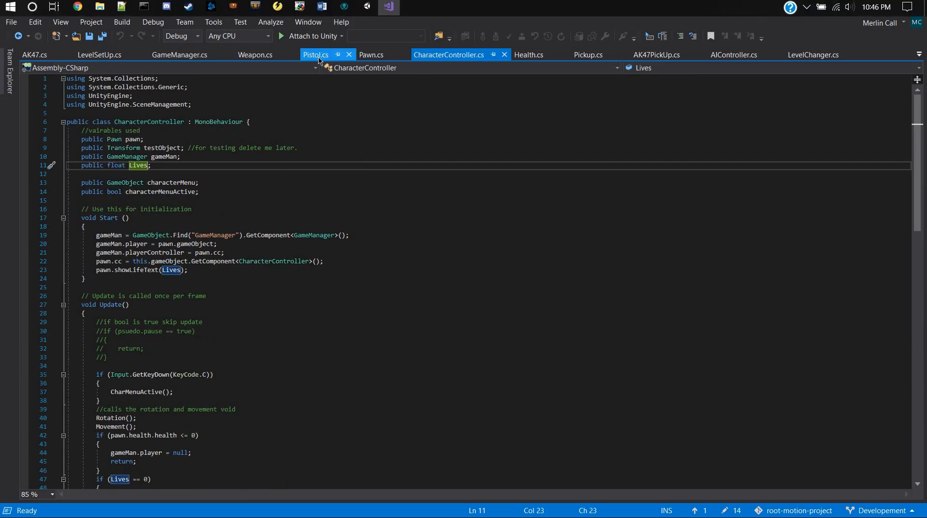
pyautogui.click(255, 54)
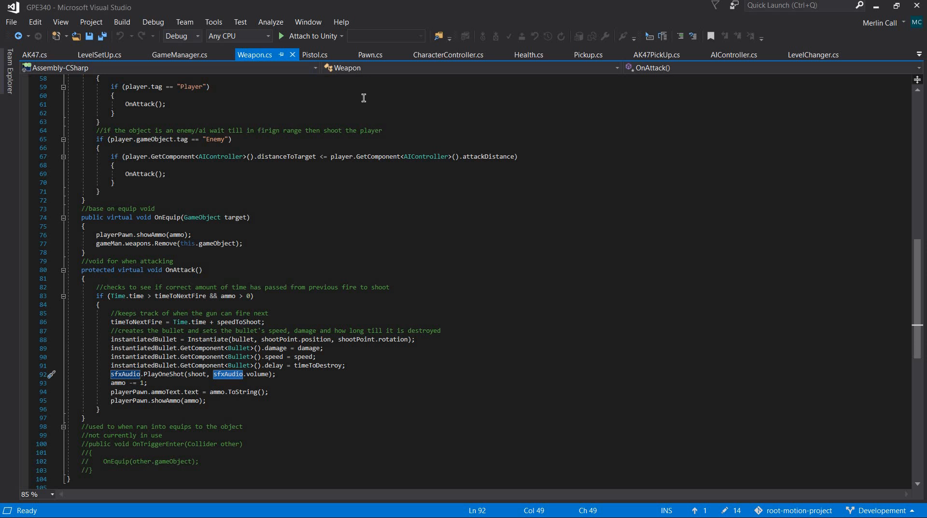
pyautogui.click(370, 54)
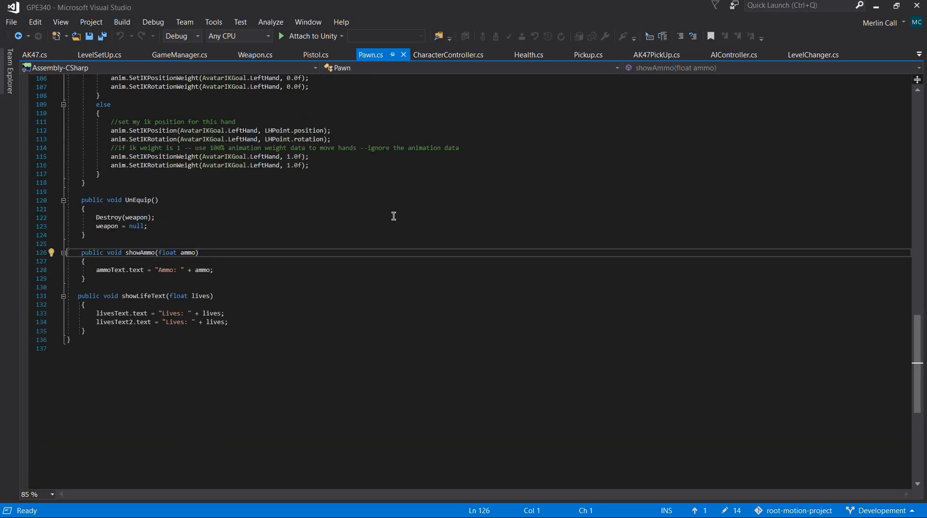
pyautogui.scroll(3)
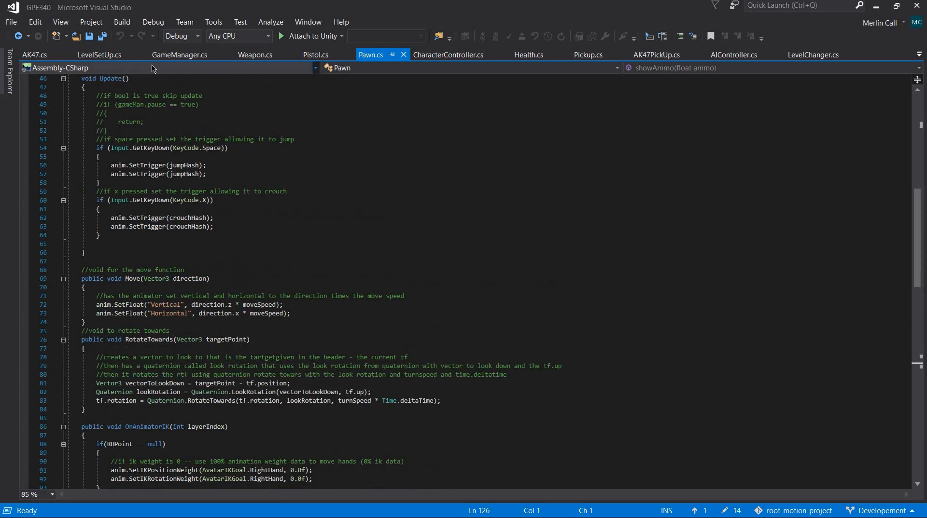
pyautogui.click(99, 54)
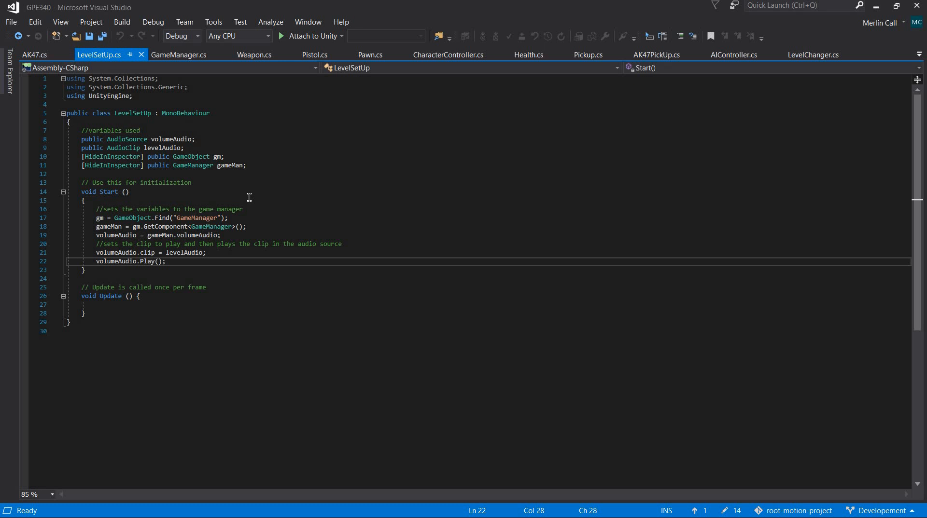
pyautogui.moveTo(462, 210)
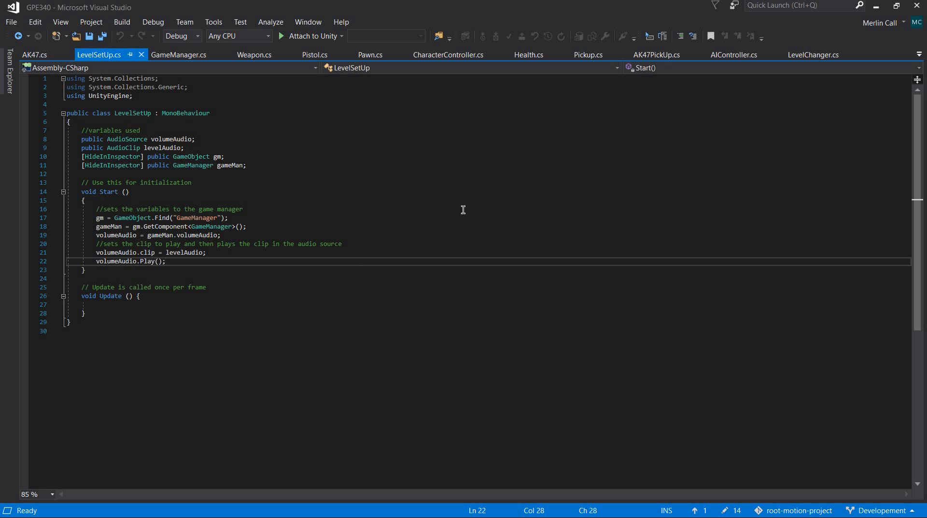